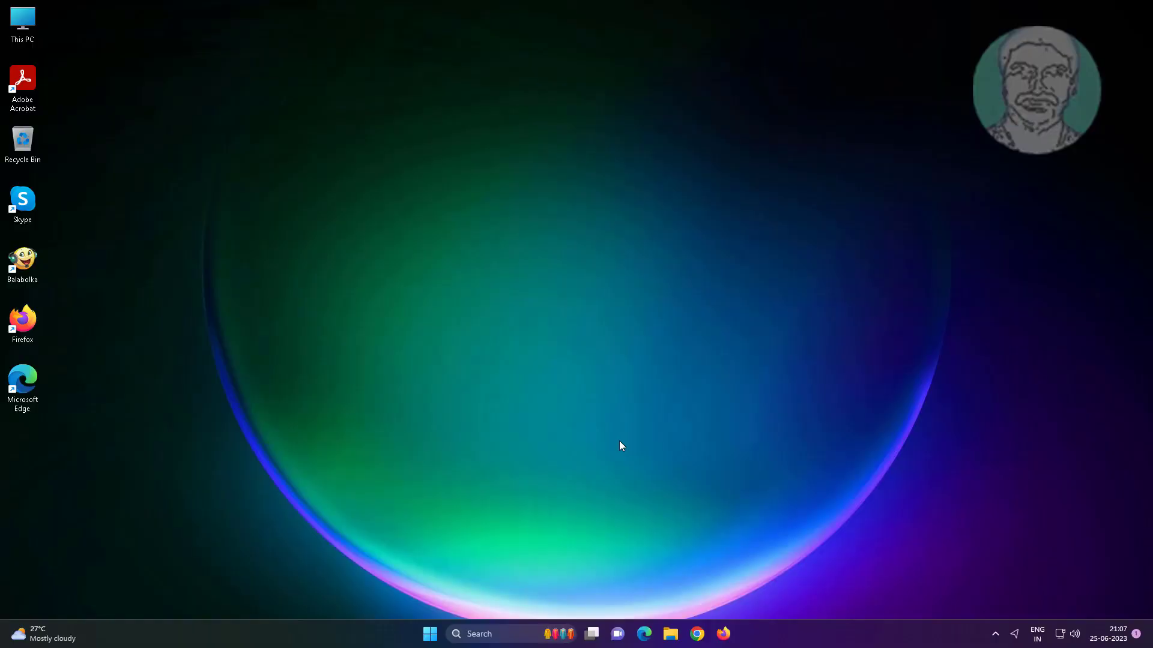
# Open the Start menu from the taskbar to show pinned apps and recommended files.
pyautogui.click(429, 633)
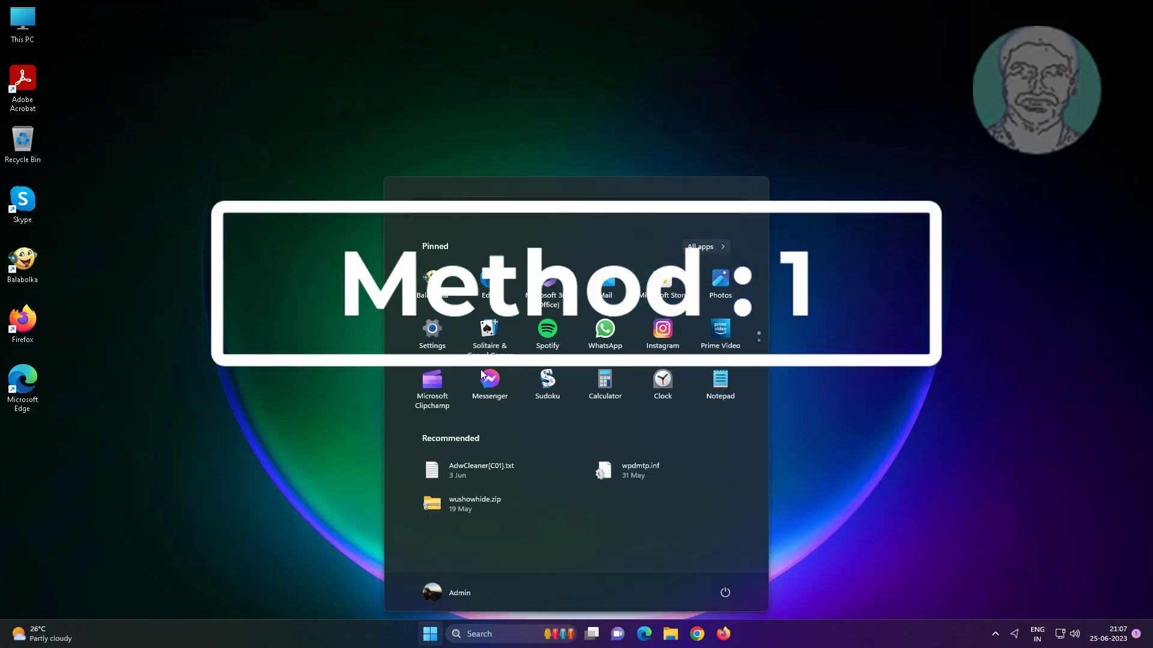
# Go to Settings > Privacy & security > Windows Security and open Virus & threat protection.
pyautogui.click(431, 332)
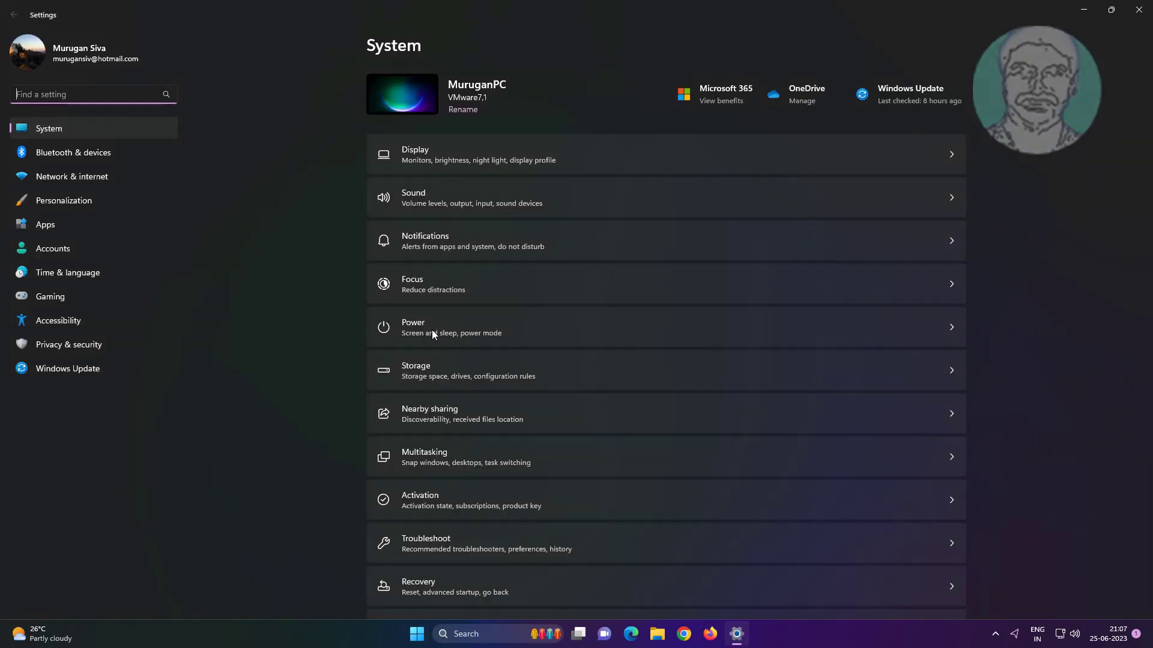
pyautogui.moveTo(58, 321)
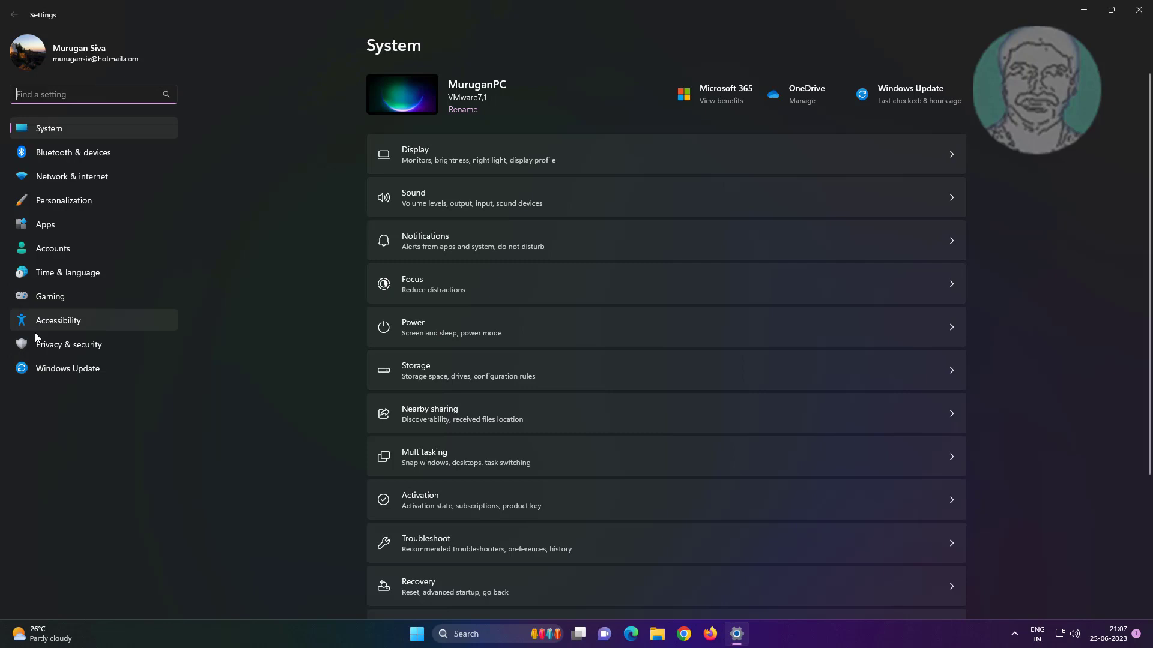
pyautogui.click(68, 344)
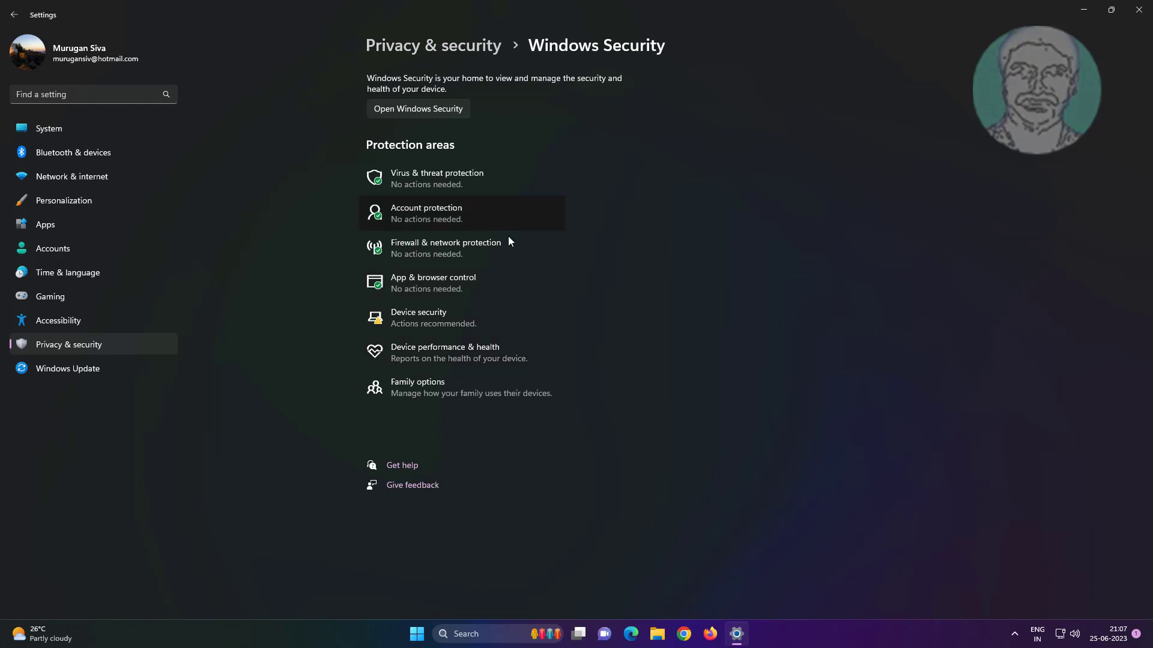
pyautogui.click(418, 108)
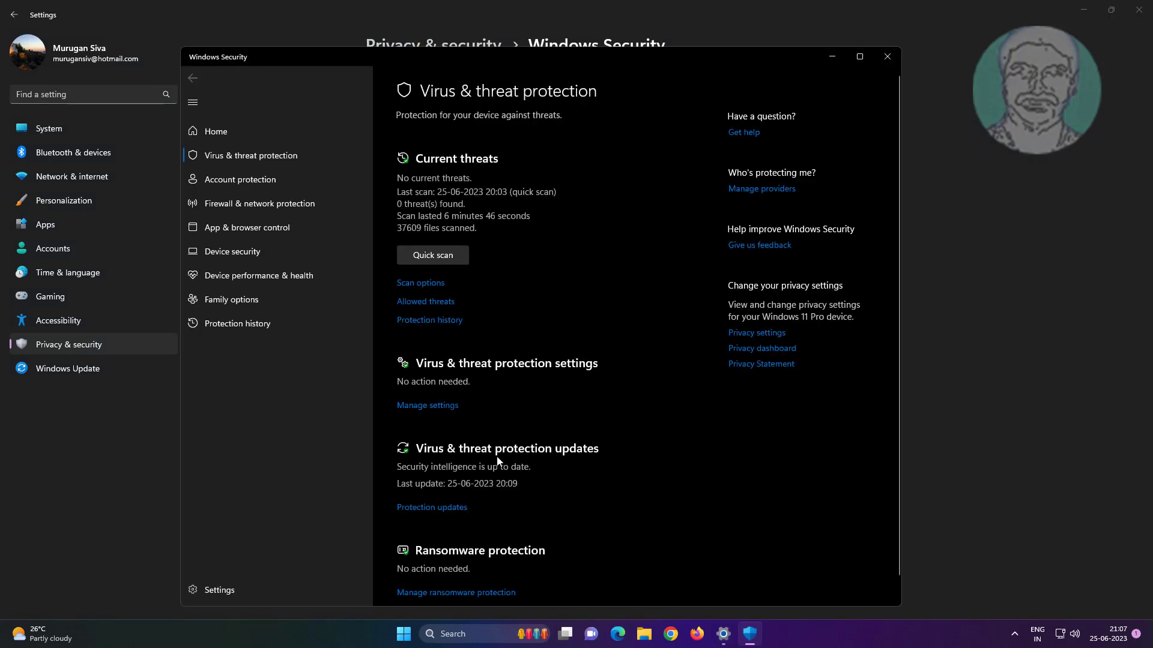
# Confirm Controlled folder access is off in ransomware protection, then close Windows Security.
pyautogui.click(426, 405)
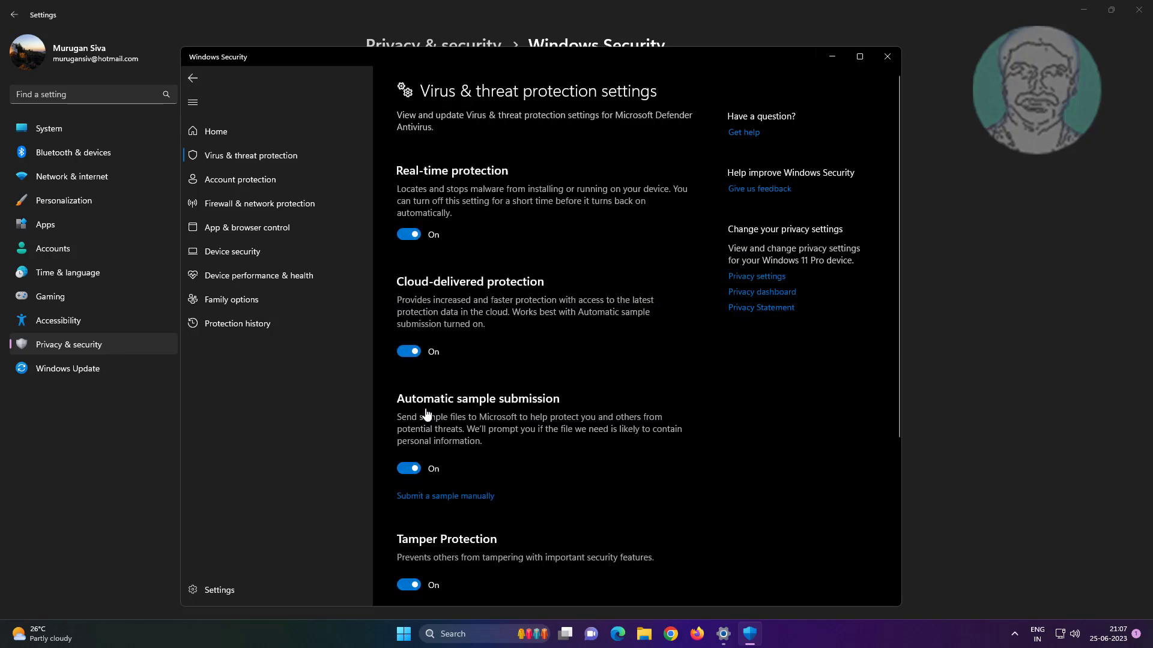
pyautogui.scroll(-3)
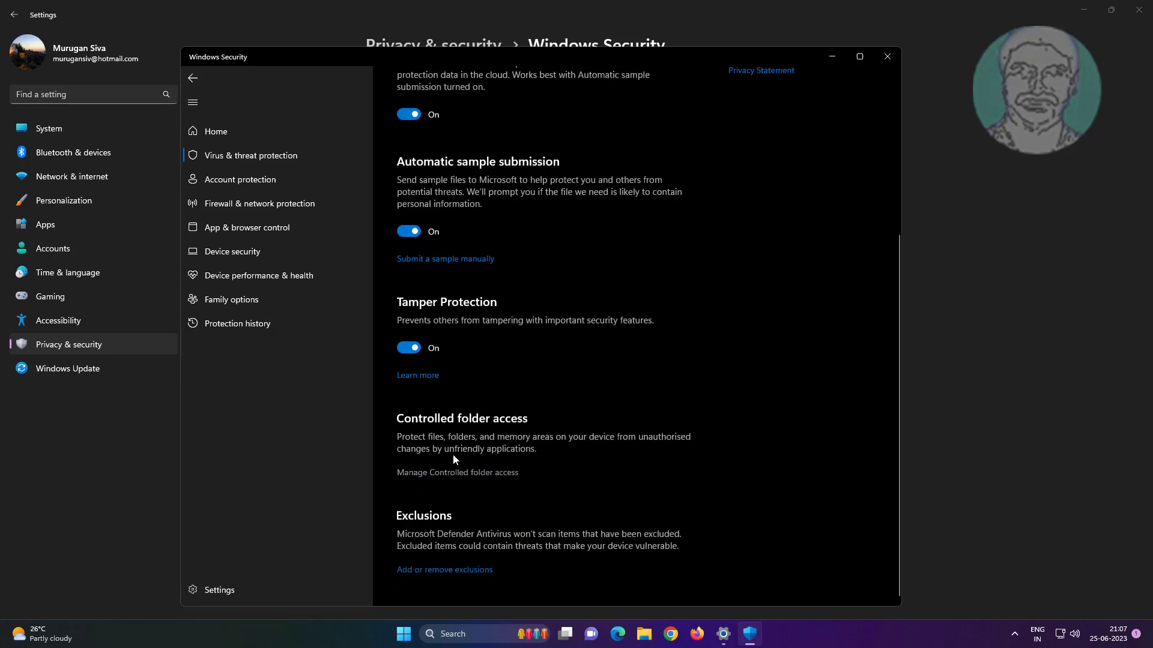
pyautogui.moveTo(488, 476)
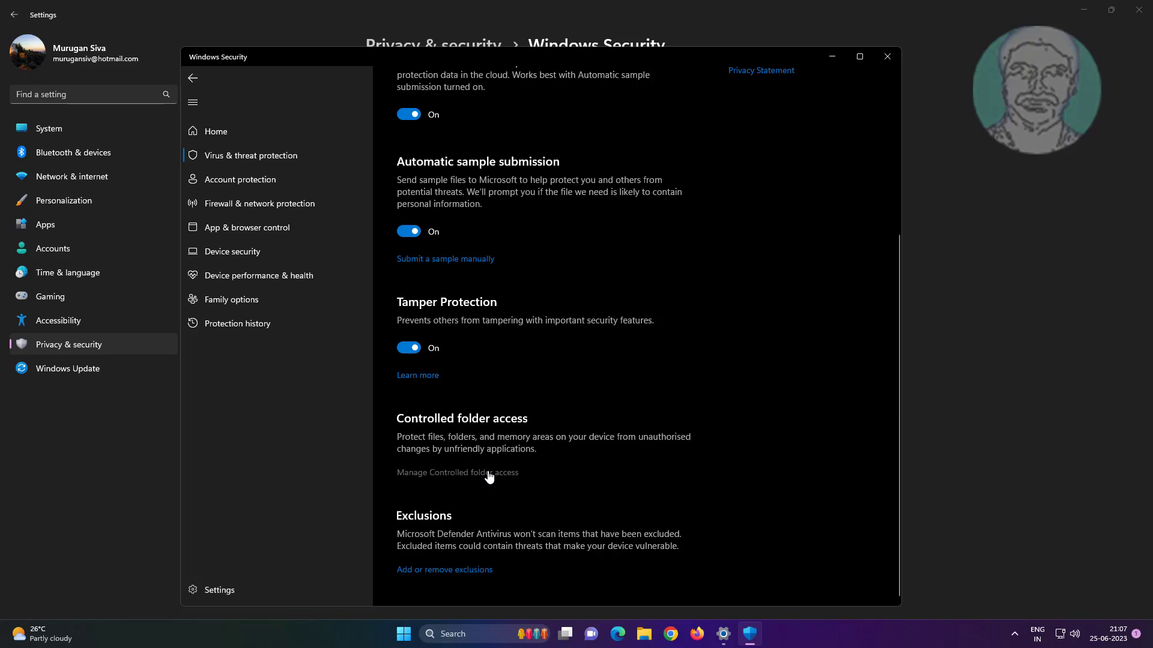
pyautogui.click(457, 473)
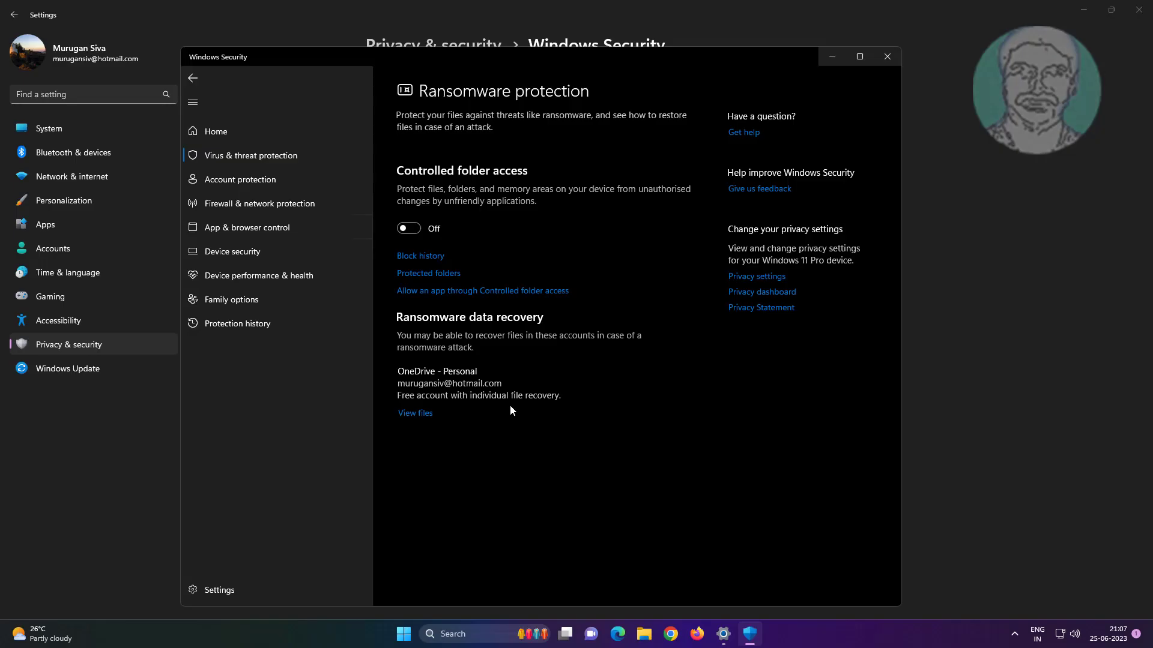
pyautogui.click(887, 57)
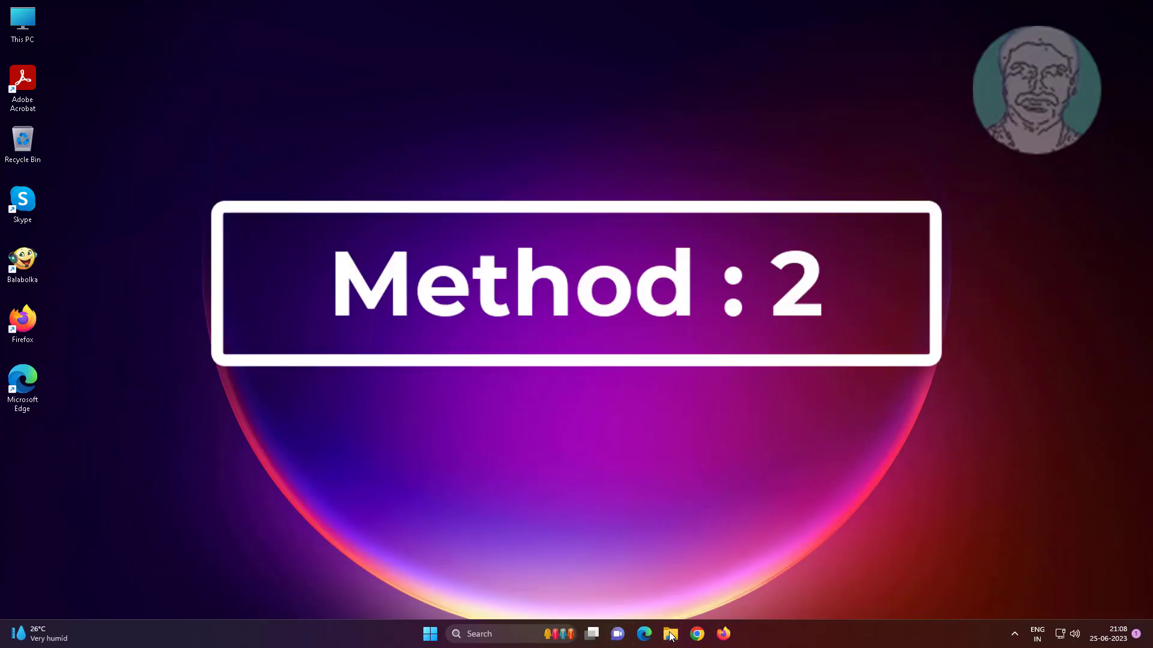
# In File Explorer's Folder Options, use double-click to open items and open to Home.
pyautogui.click(668, 635)
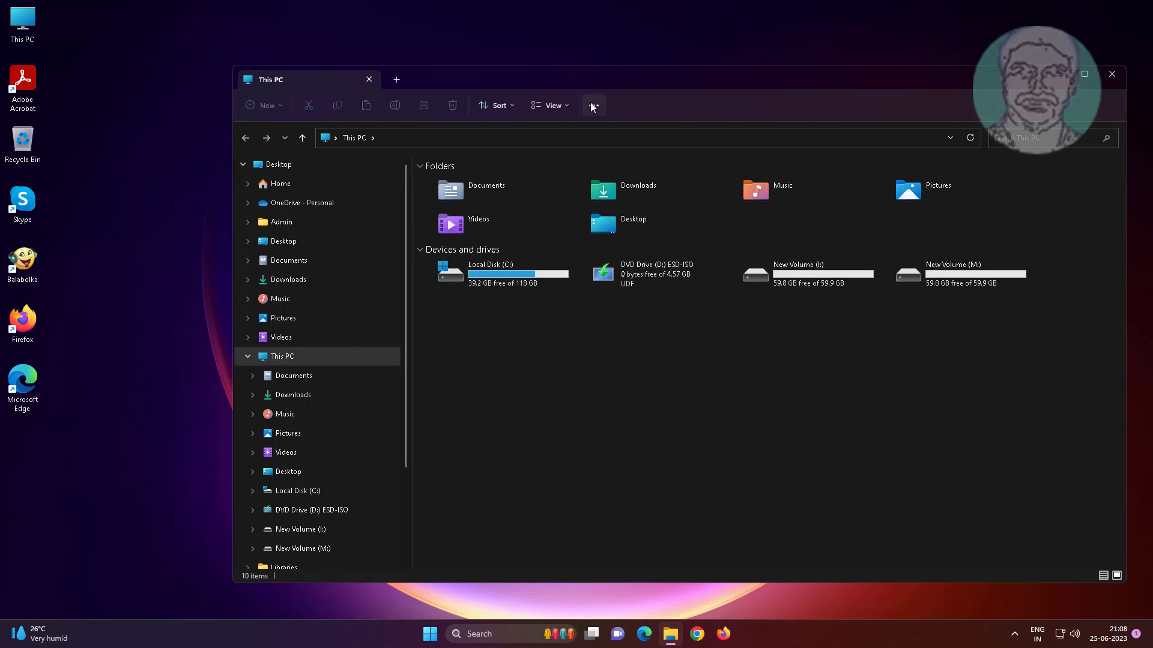
pyautogui.click(594, 105)
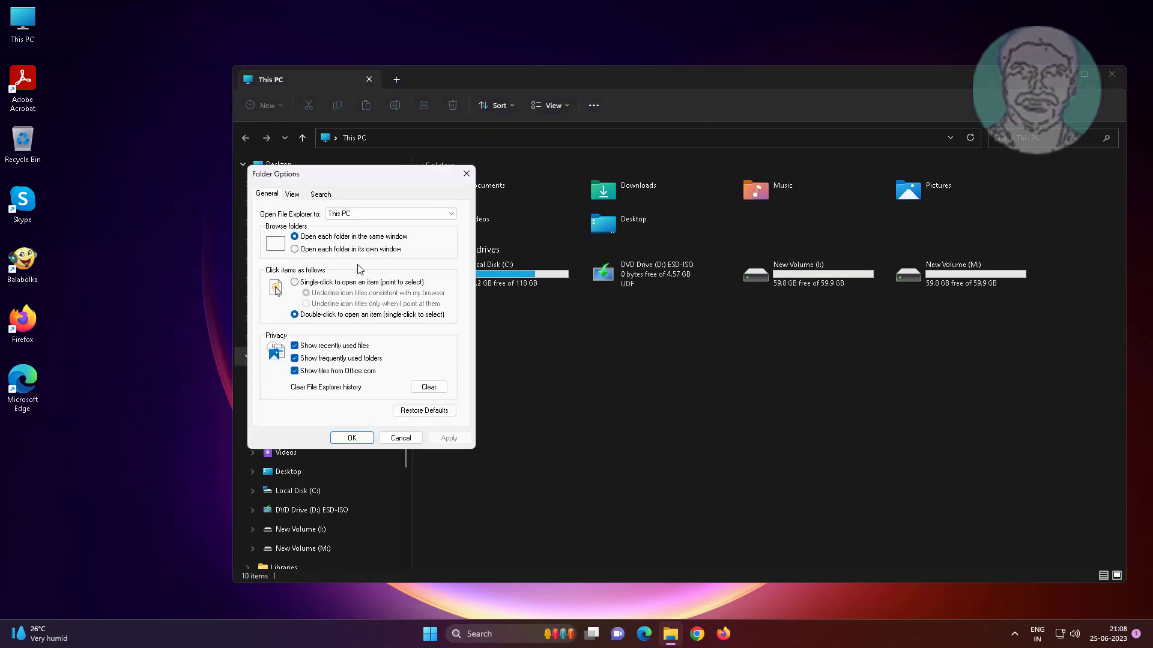
pyautogui.moveTo(346, 281)
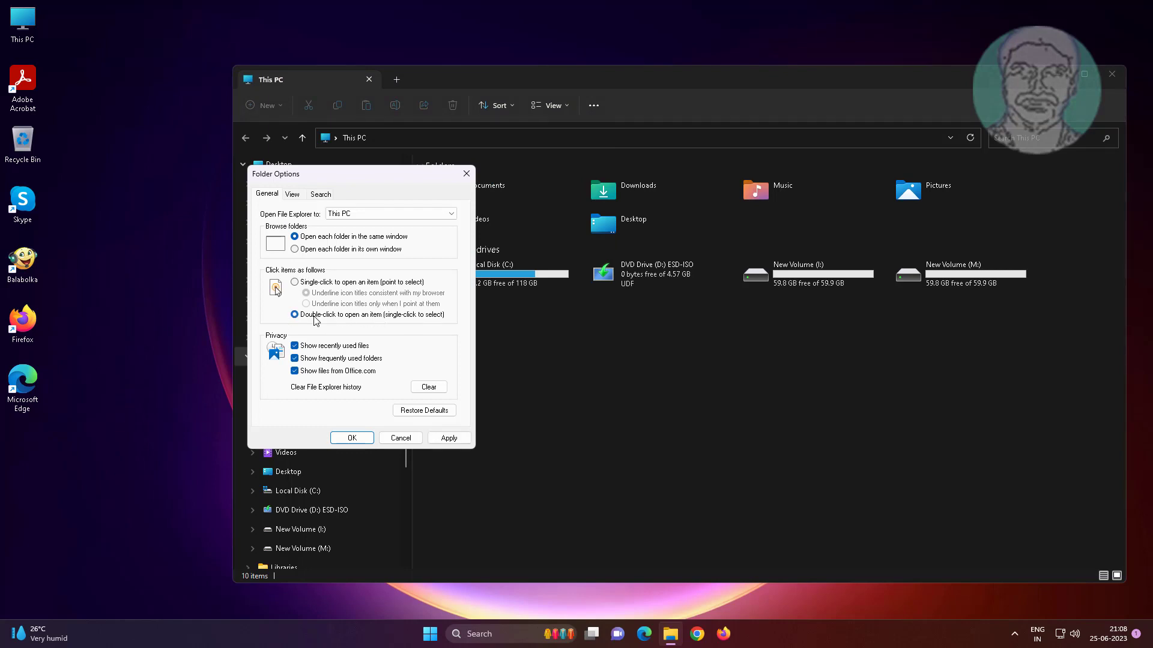
pyautogui.moveTo(375, 325)
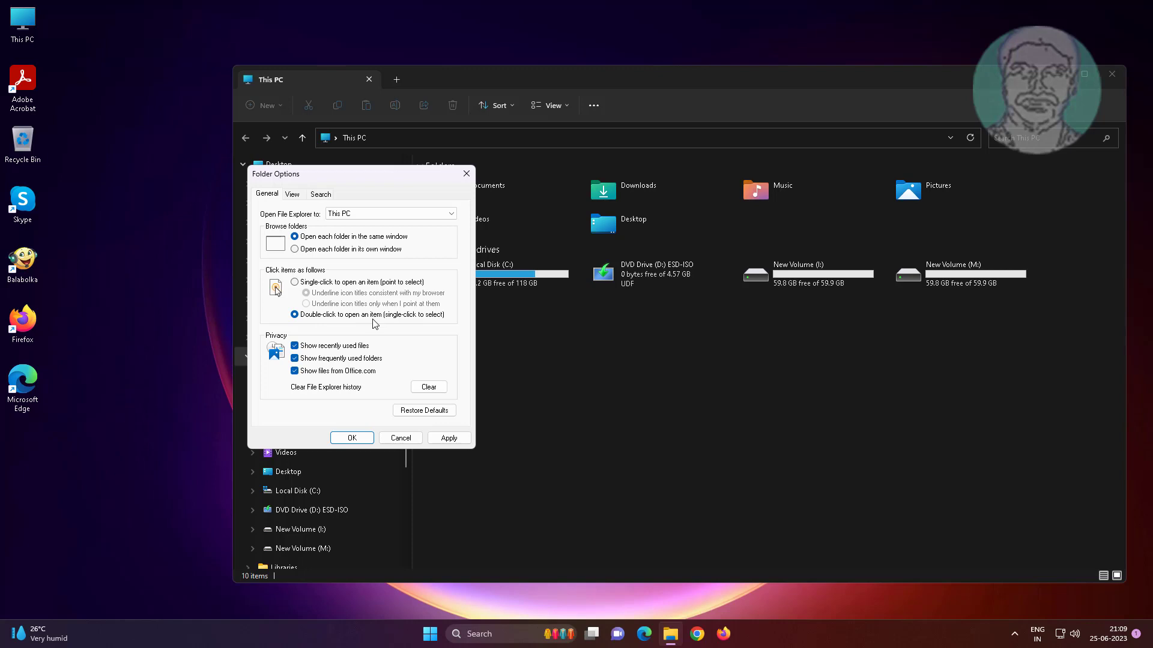
pyautogui.click(423, 410)
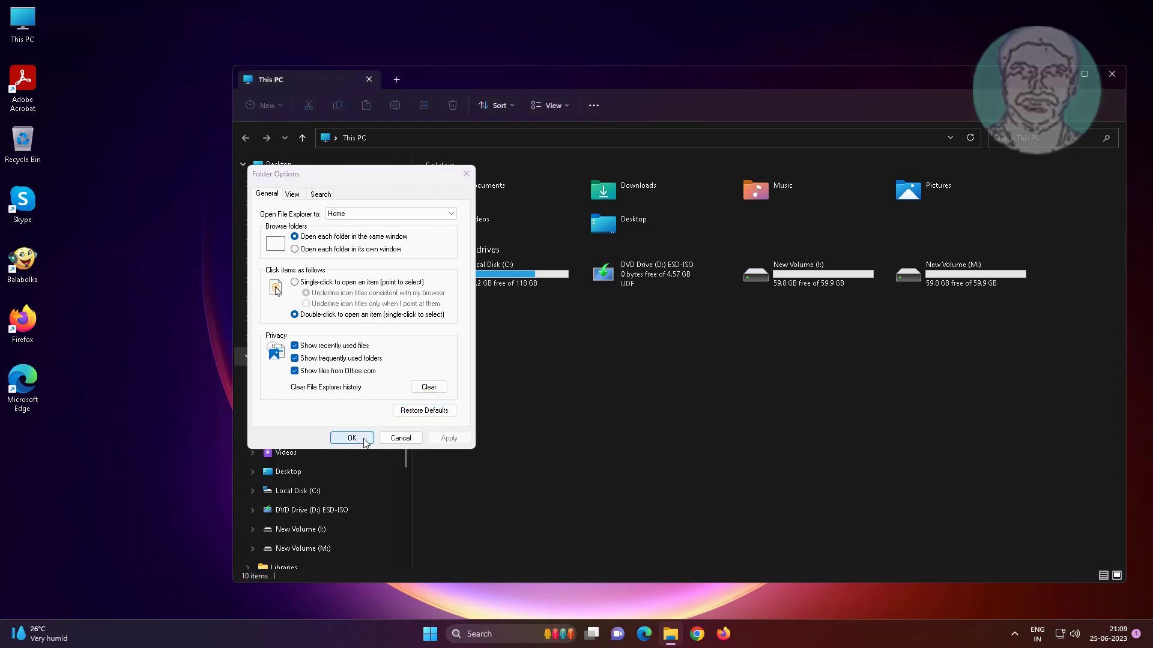
pyautogui.click(351, 438)
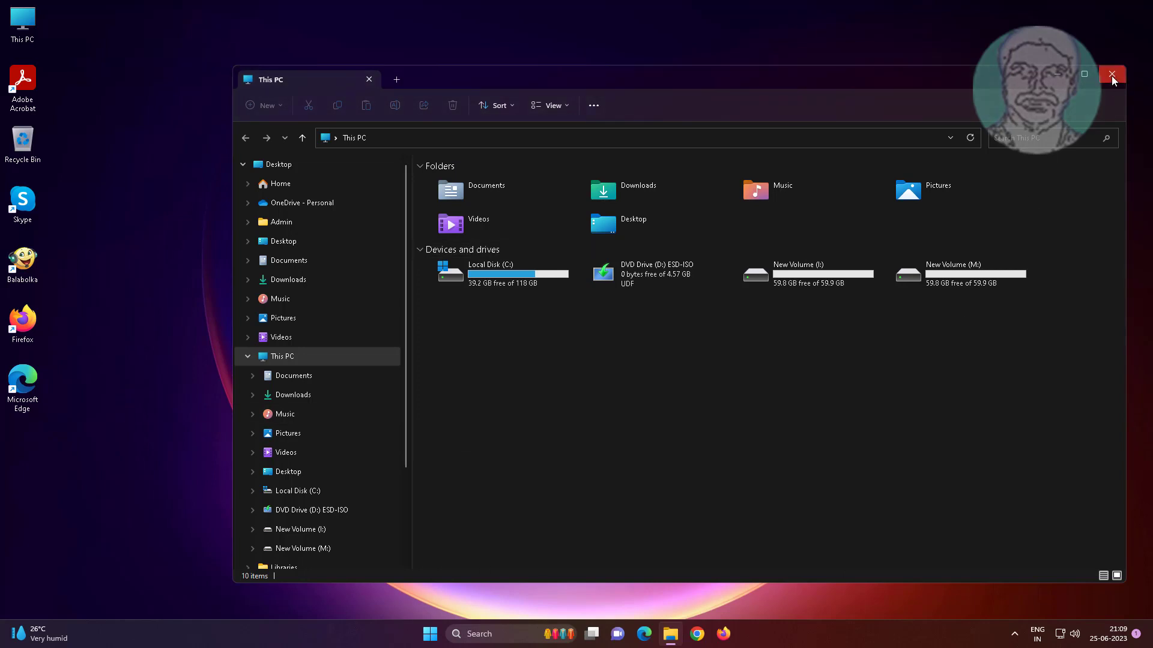
# Close File Explorer and run Registry Editor as administrator, approving the UAC prompt.
pyautogui.click(1112, 74)
pyautogui.write('regedit')
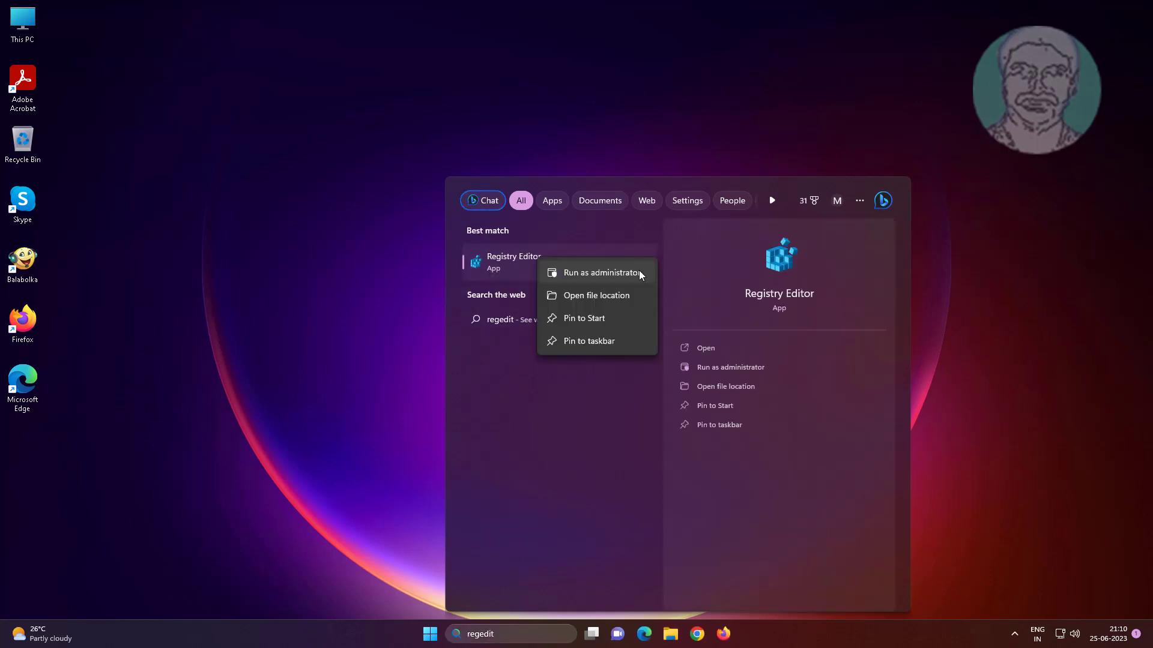
pyautogui.click(601, 272)
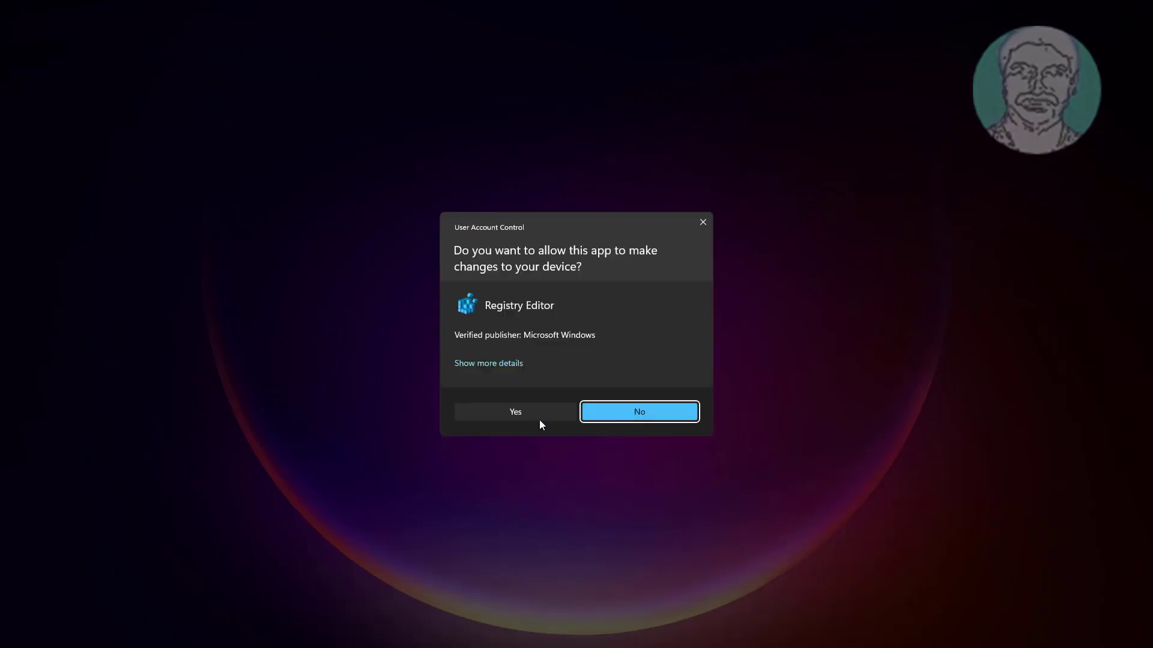
pyautogui.click(515, 412)
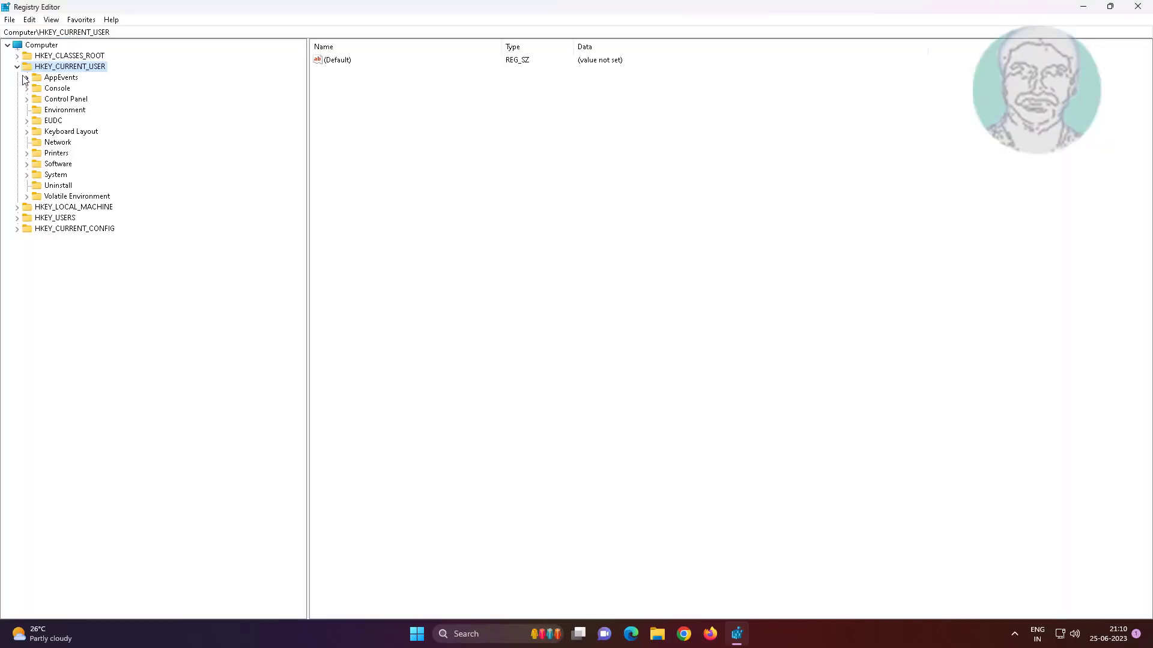
pyautogui.moveTo(17, 66)
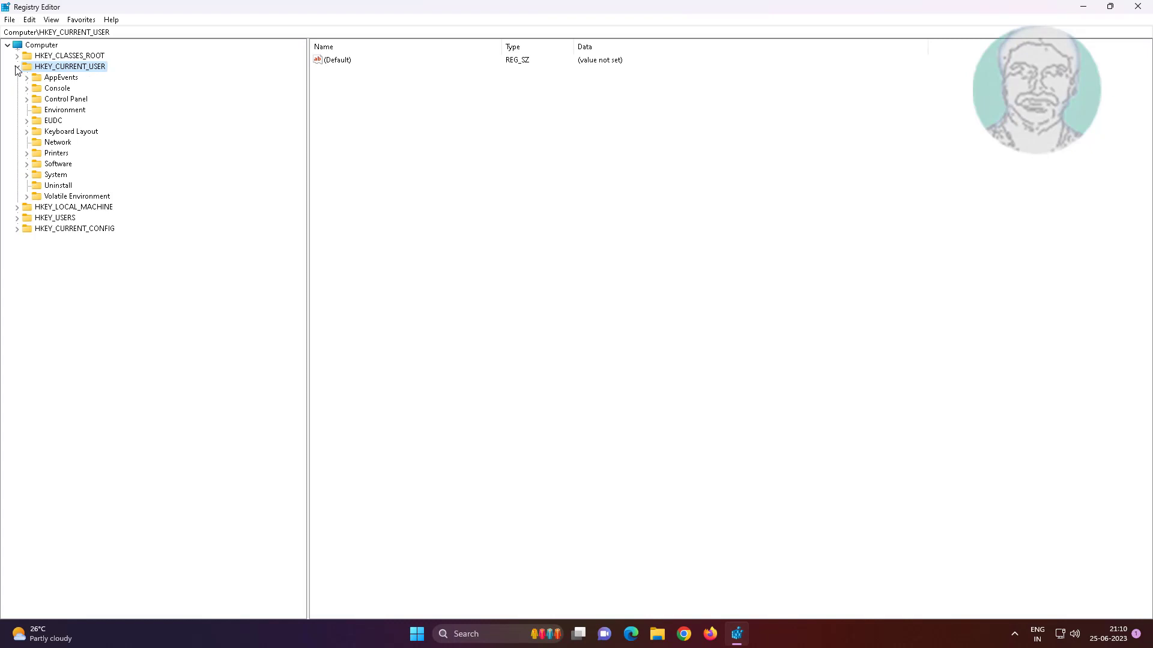
# Expand Control Panel under HKEY_CURRENT_USER and select the Mouse key.
pyautogui.click(66, 99)
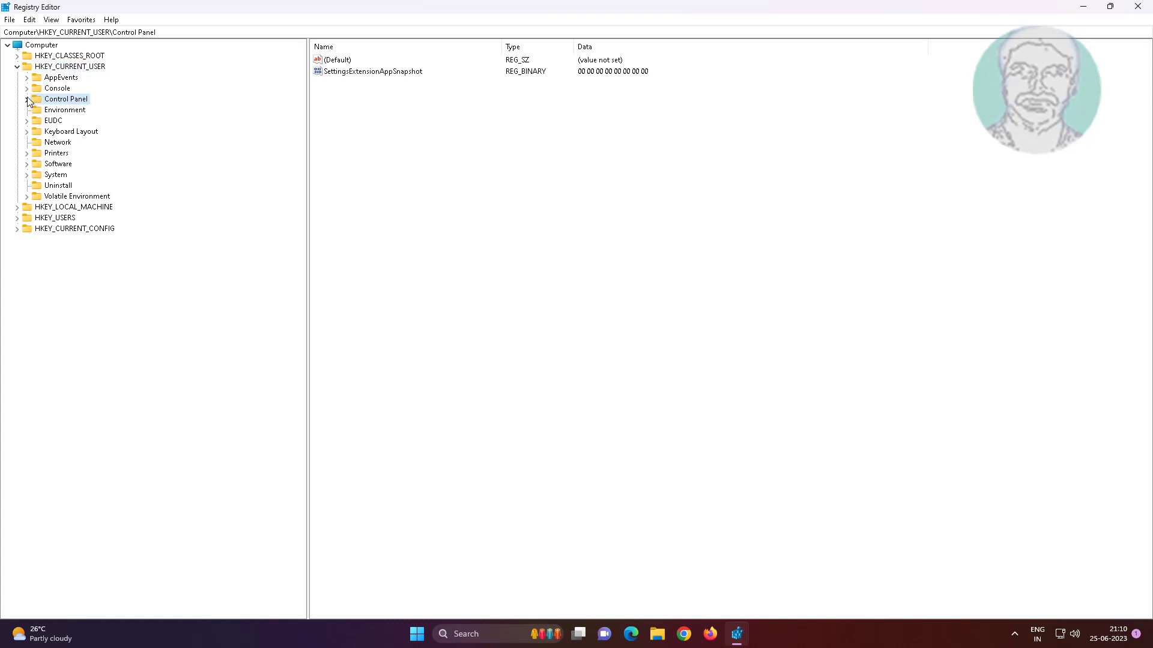
pyautogui.click(27, 98)
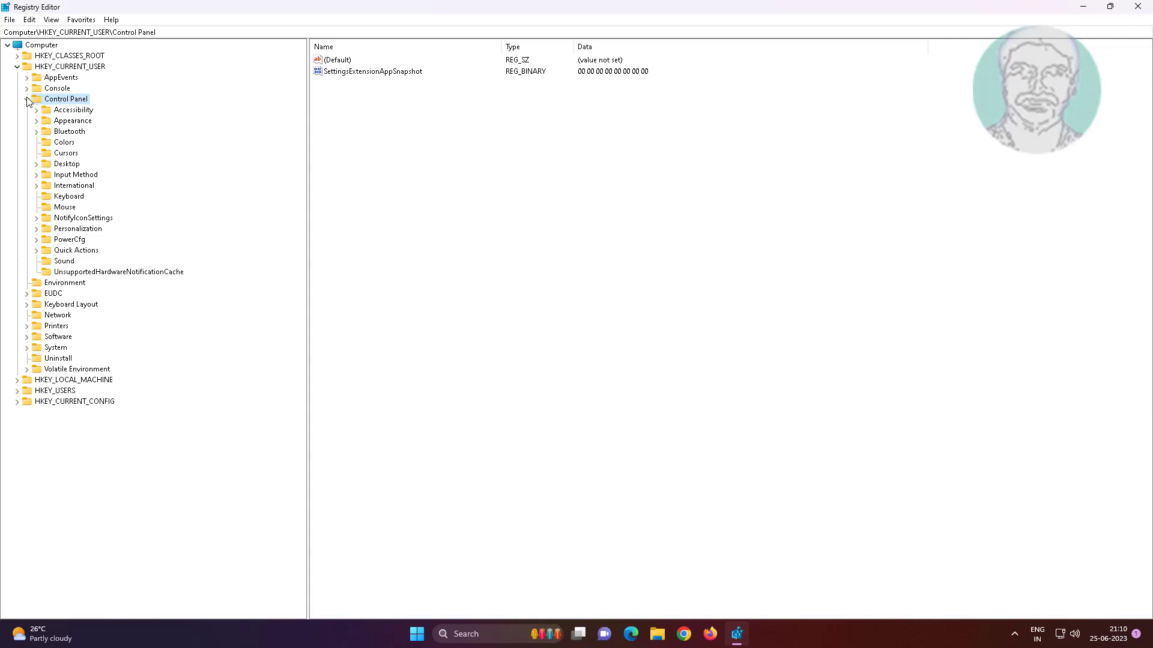
pyautogui.click(65, 207)
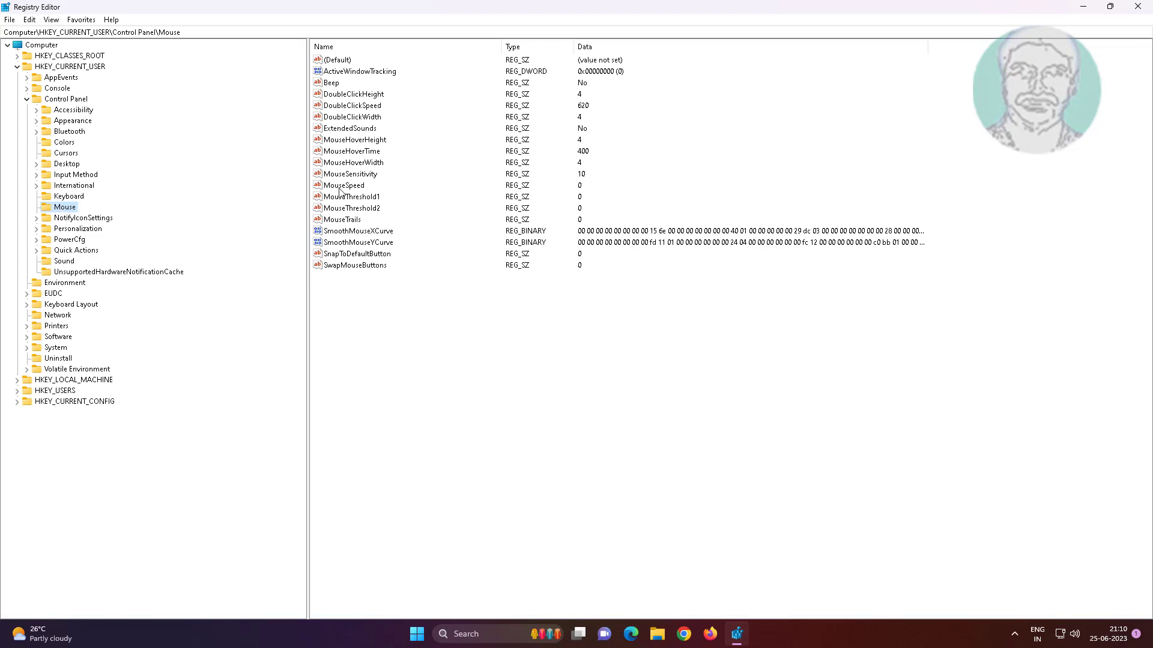
# Check MouseHoverHeight and MouseHoverWidth are 4, collapse the tree and close Registry Editor.
pyautogui.click(355, 140)
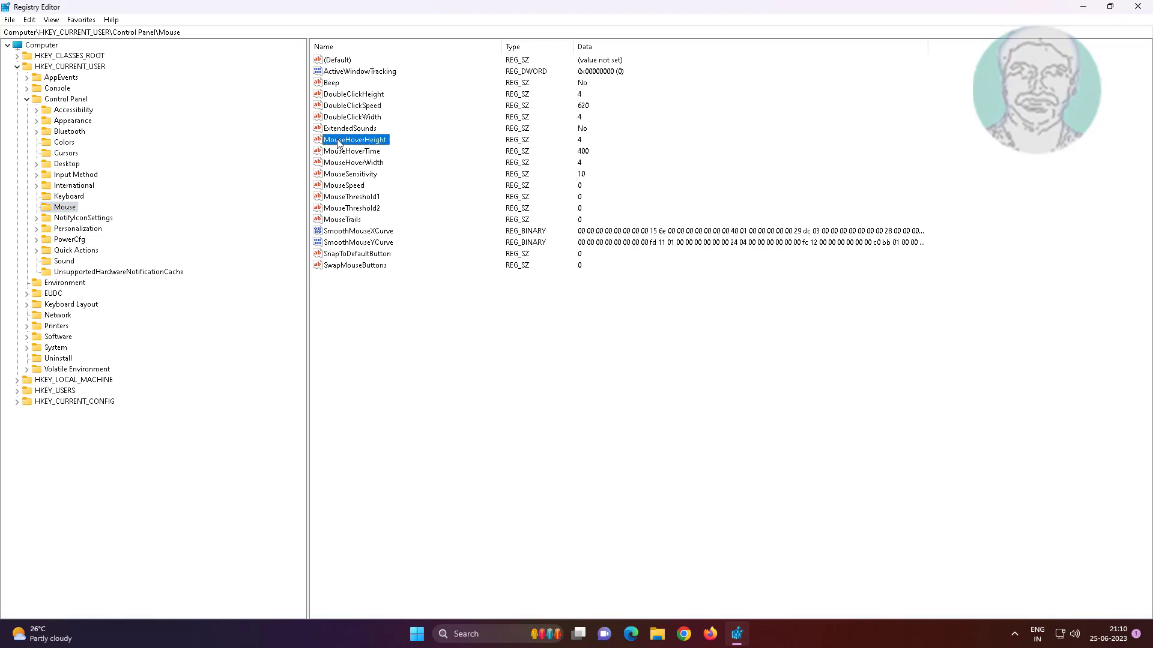
pyautogui.doubleClick(355, 140)
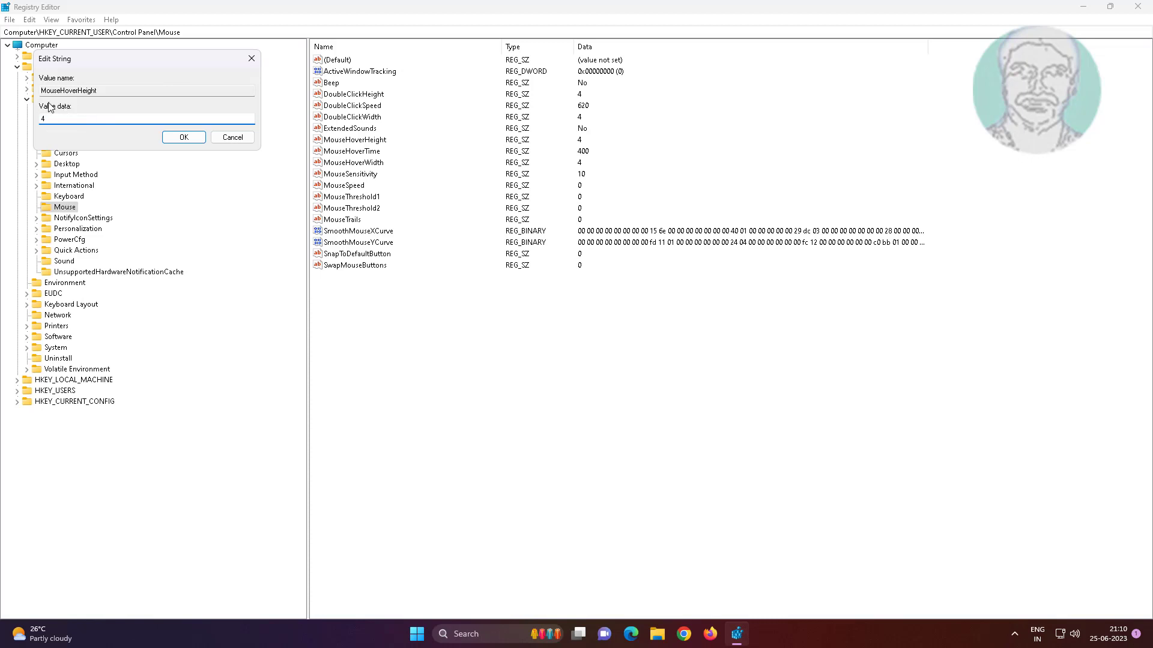
pyautogui.click(183, 137)
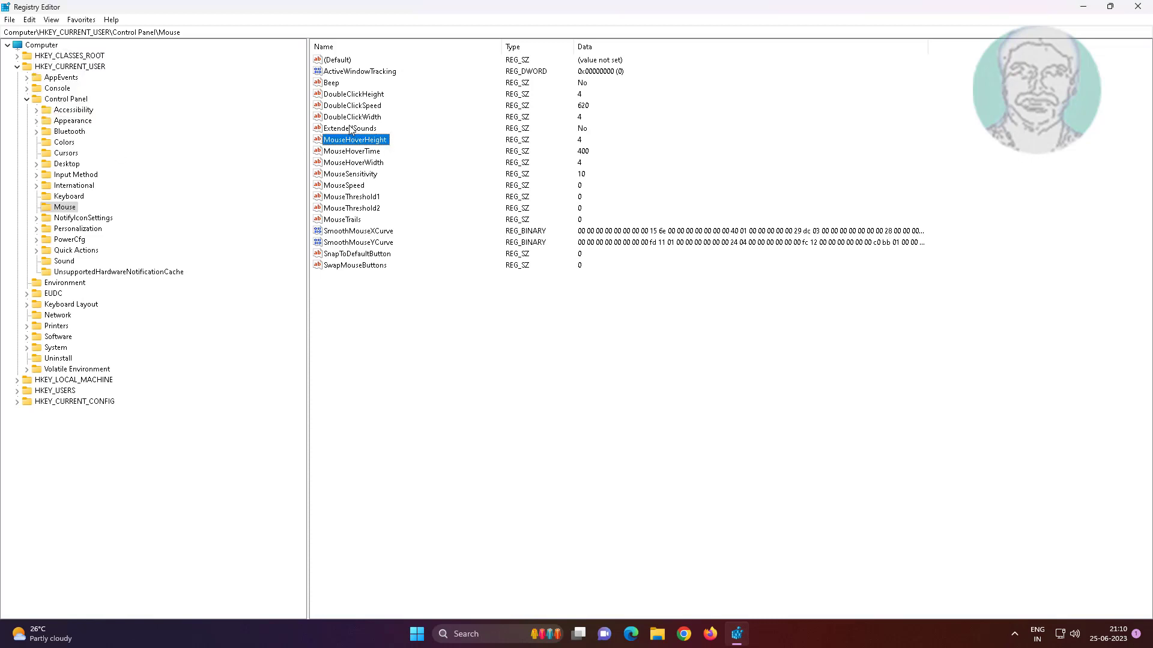
pyautogui.click(353, 163)
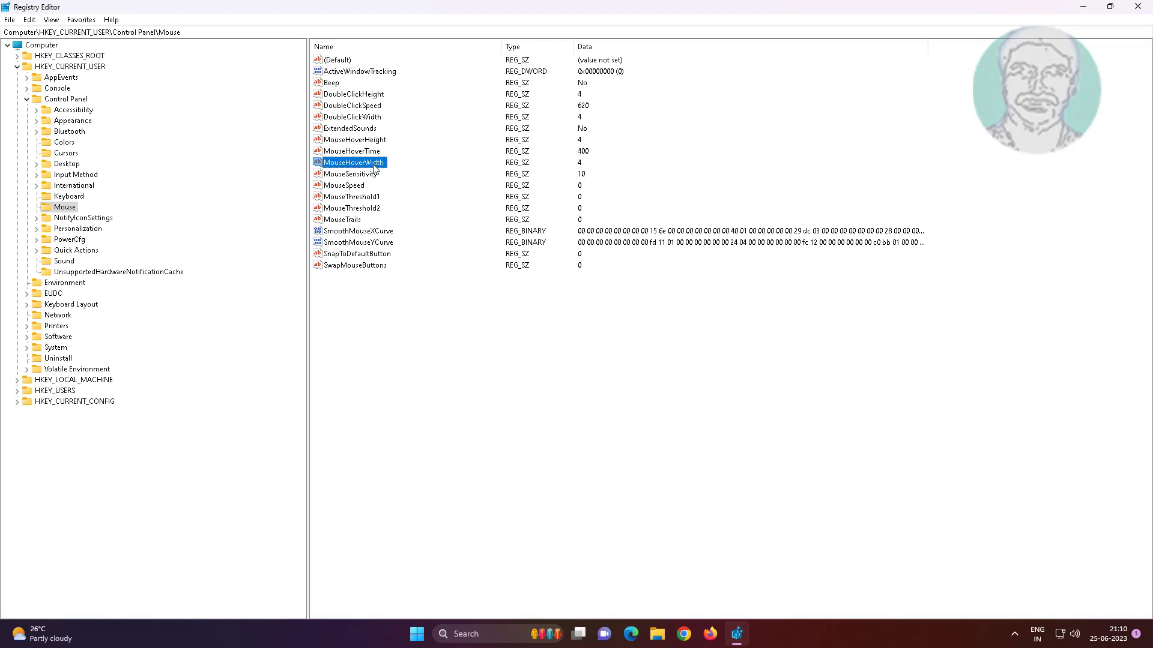
pyautogui.doubleClick(352, 163)
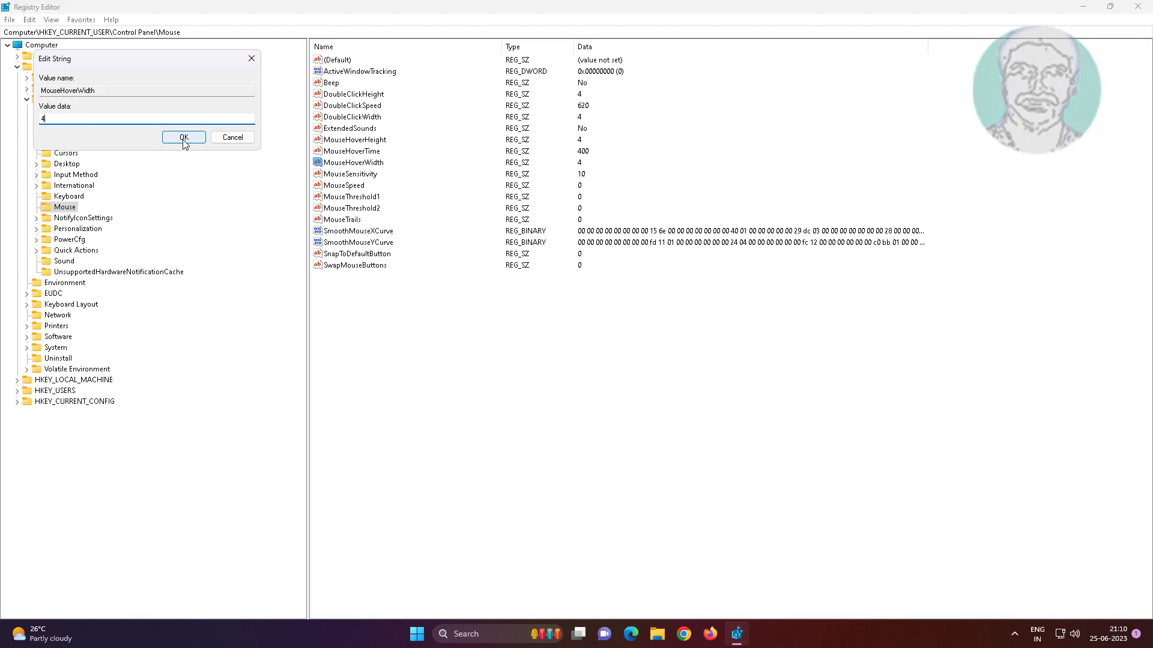
pyautogui.click(183, 138)
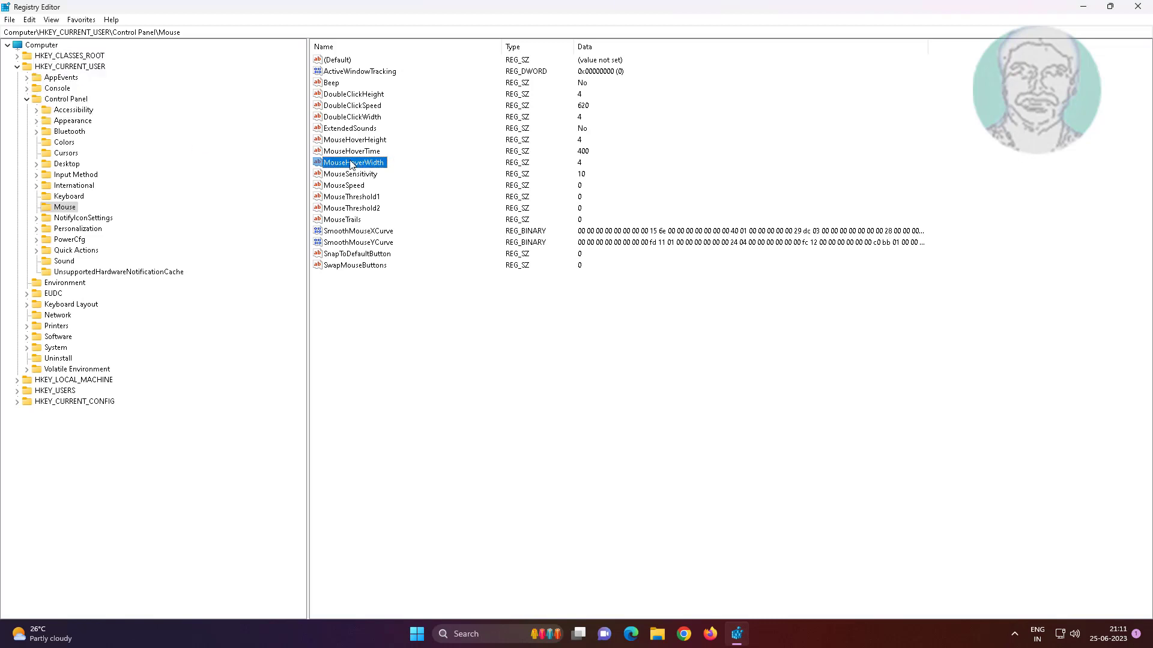
pyautogui.moveTo(6, 96)
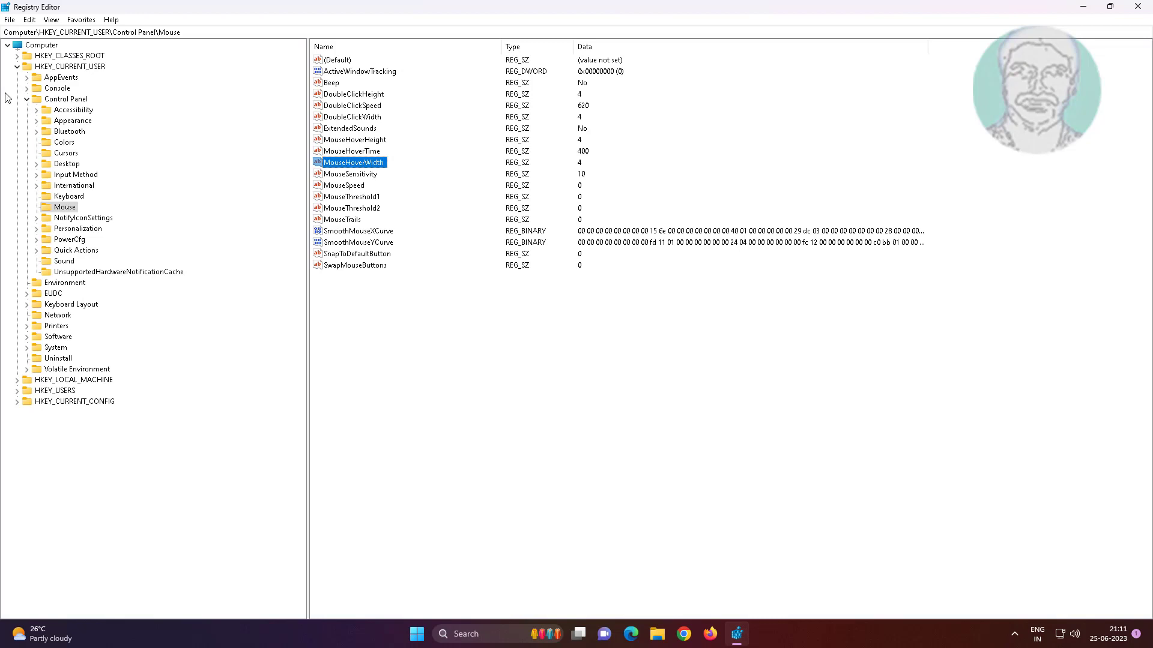
pyautogui.click(17, 66)
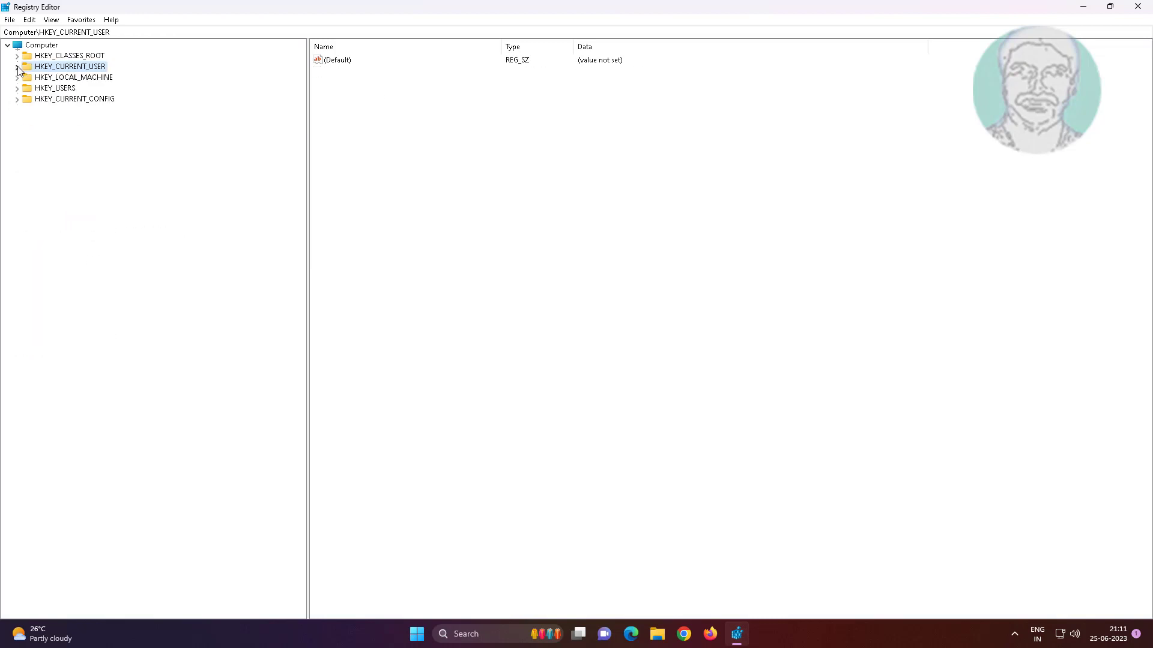
pyautogui.click(1137, 7)
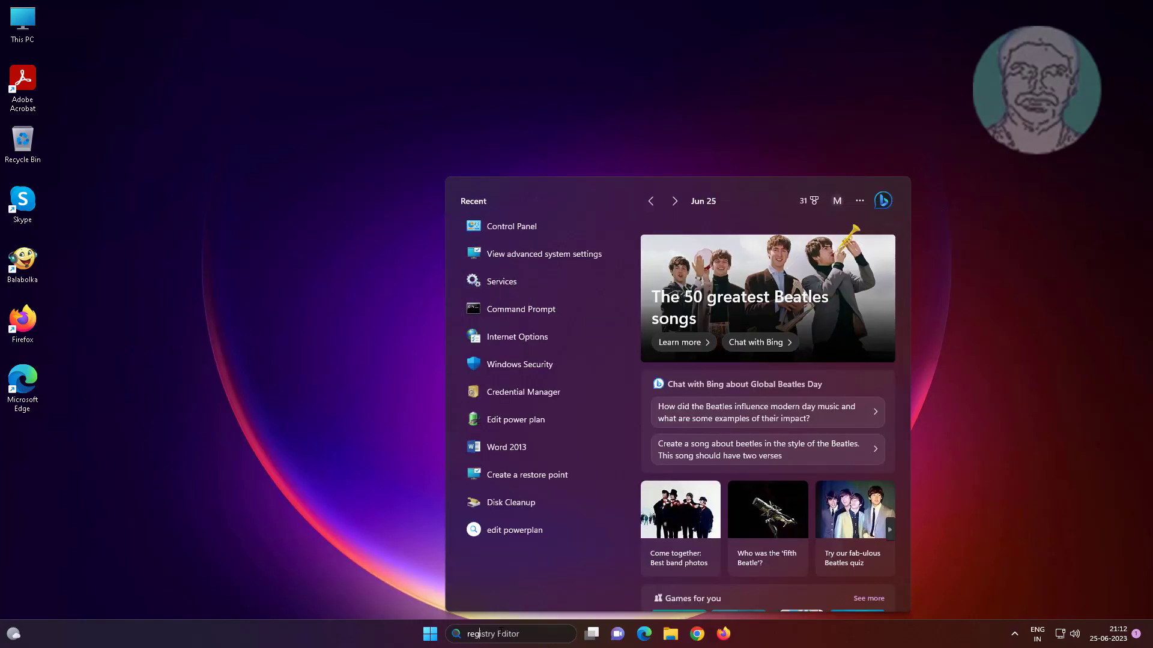
# Search 'regedit' and run Registry Editor as administrator, approving User Account Control.
pyautogui.write('regedit')
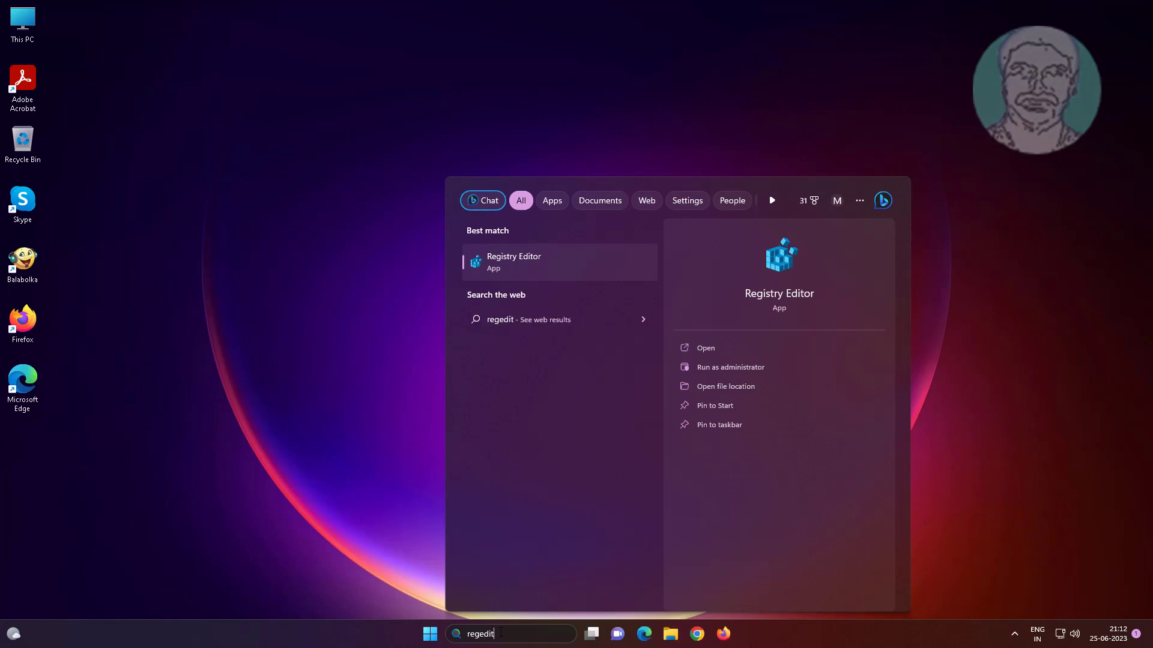
pyautogui.rightClick(514, 262)
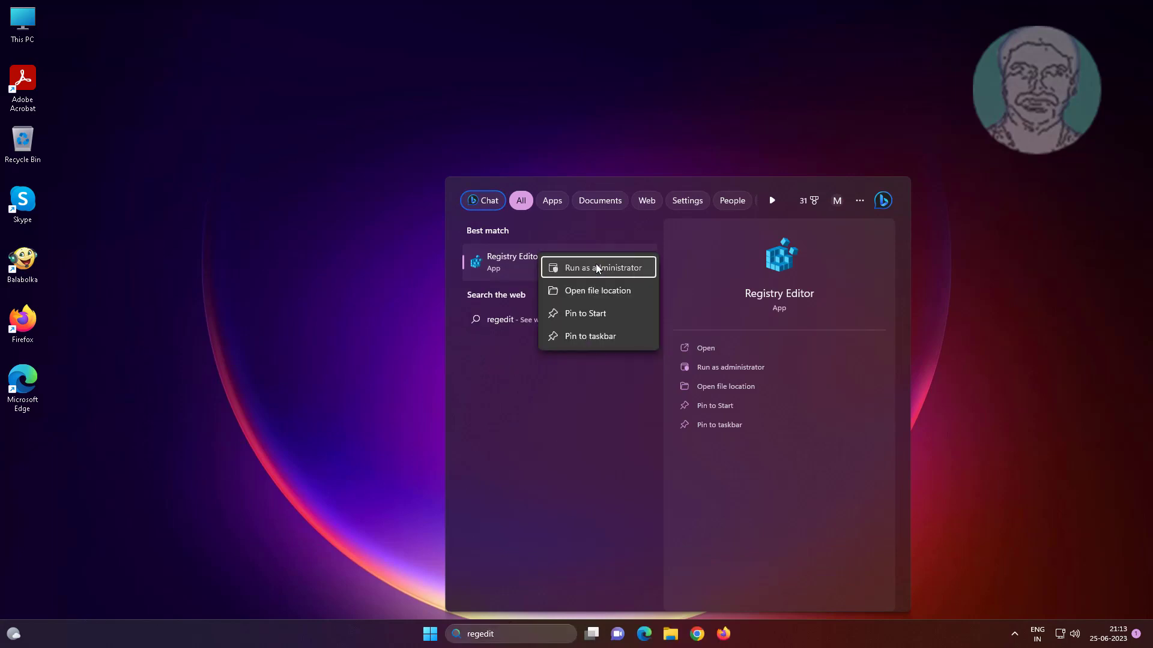
pyautogui.click(596, 266)
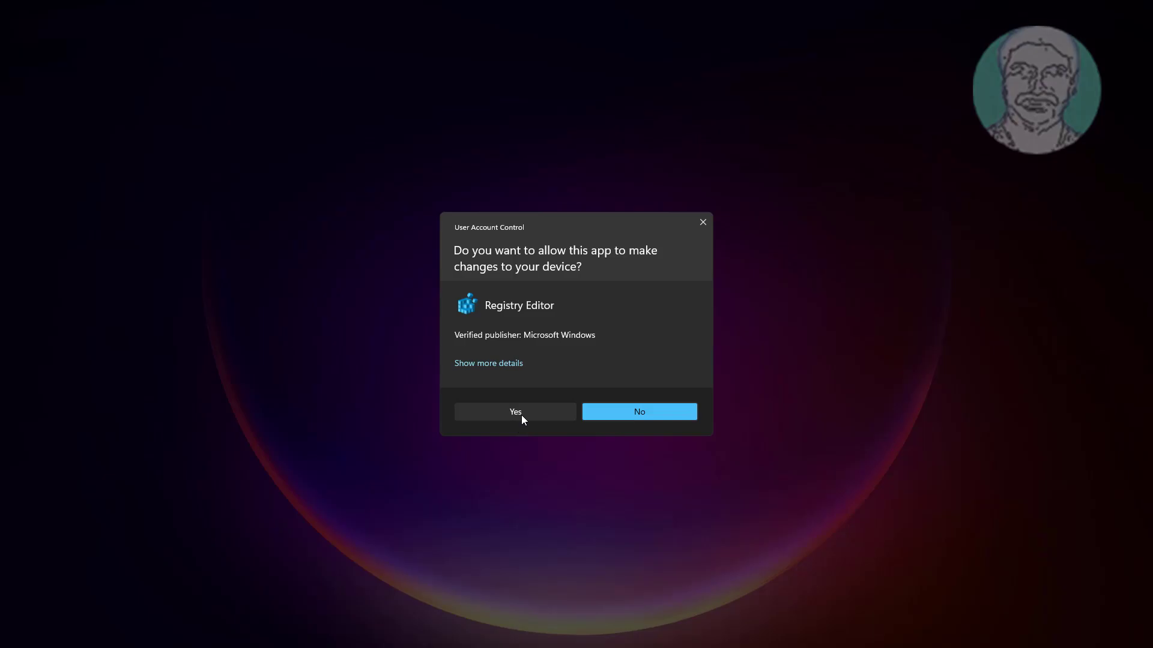
pyautogui.click(515, 412)
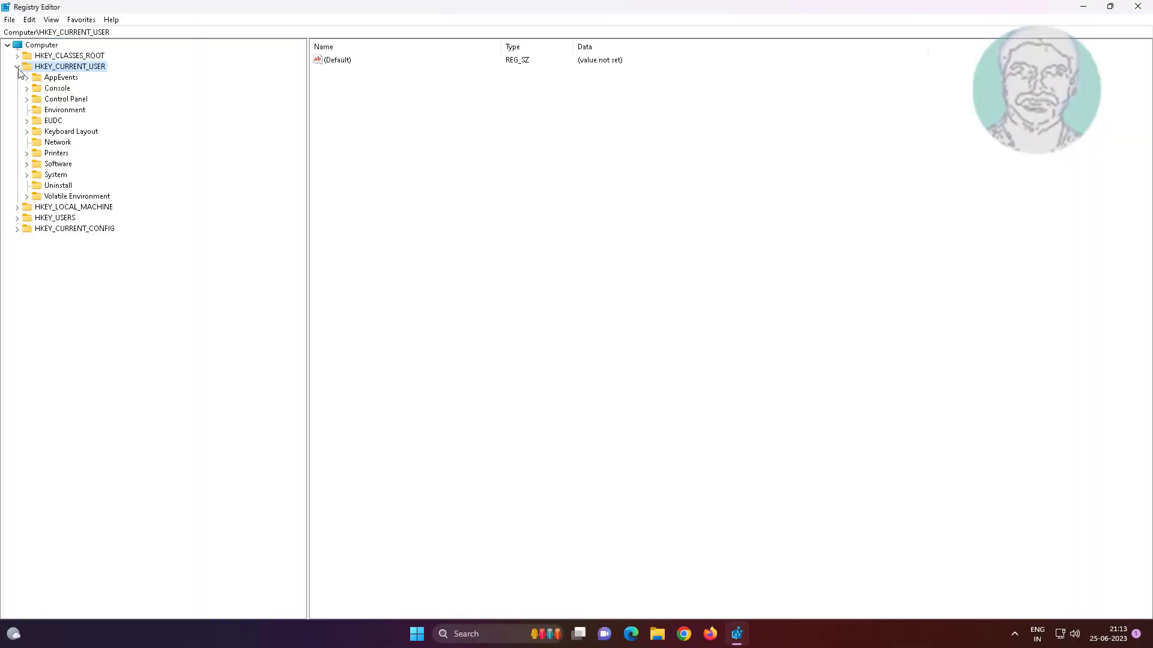
# Collapse HKEY_CURRENT_USER, scroll to the Directory key and select its shell subkey.
pyautogui.click(18, 66)
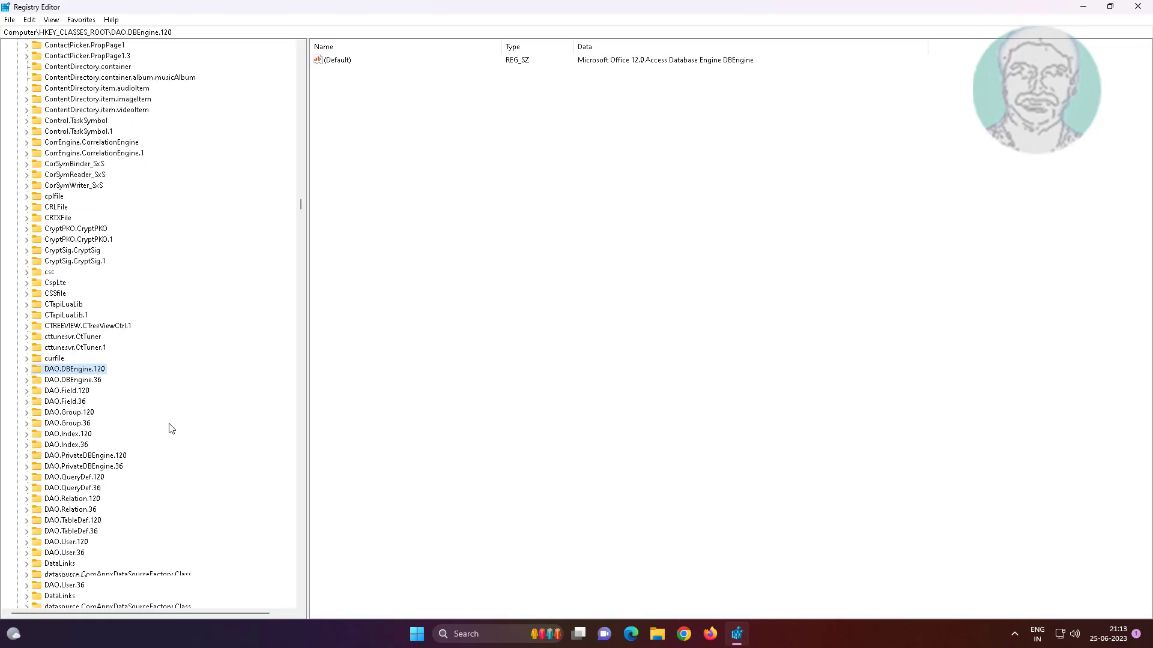
pyautogui.scroll(-3)
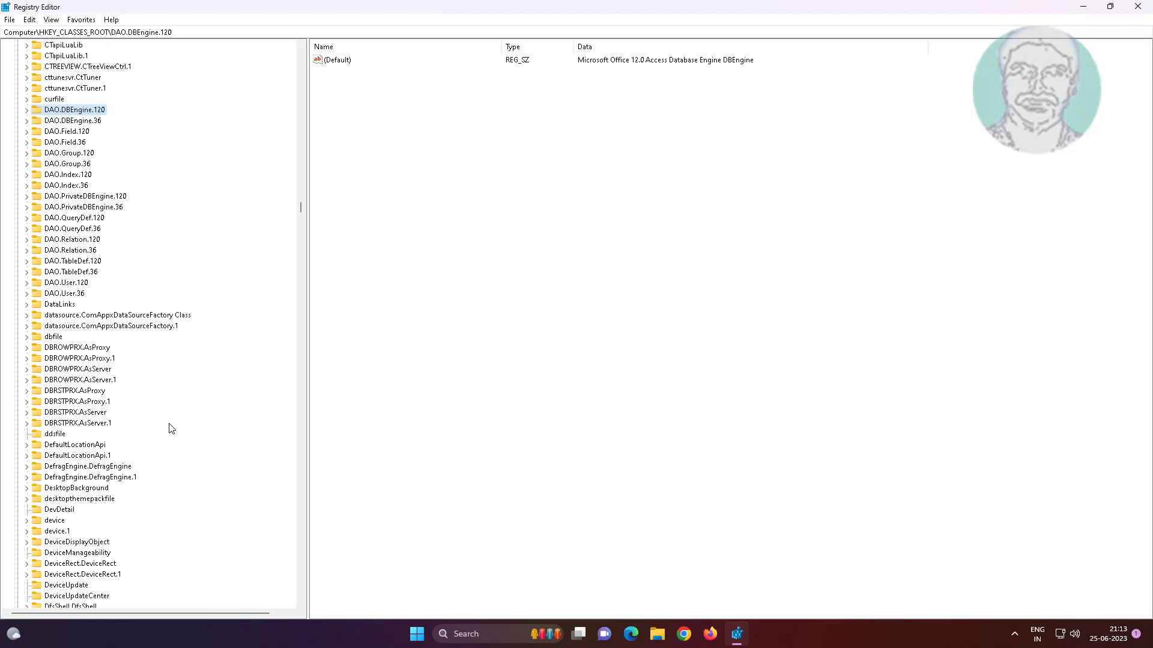
pyautogui.scroll(-3)
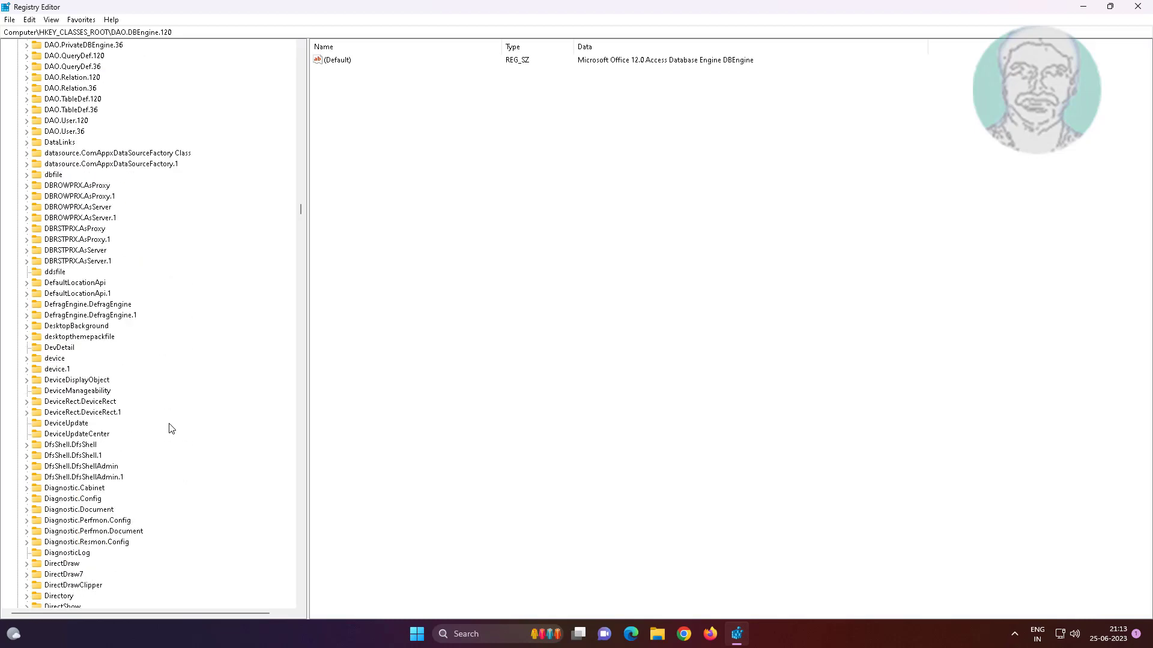
pyautogui.scroll(-3)
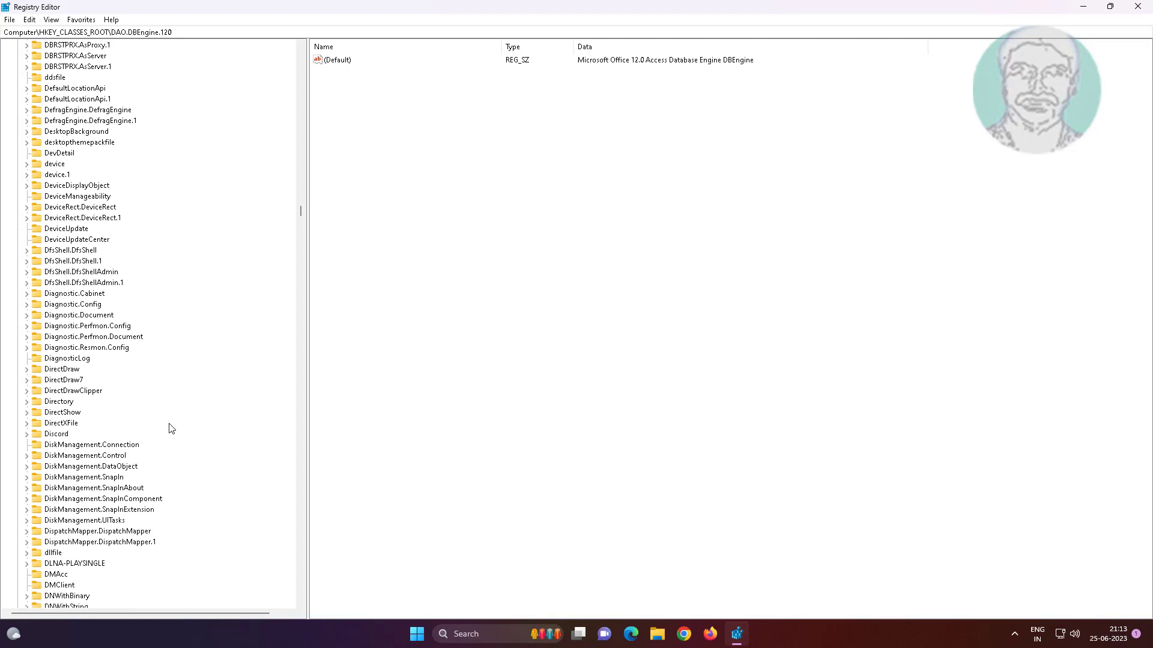
pyautogui.moveTo(66, 410)
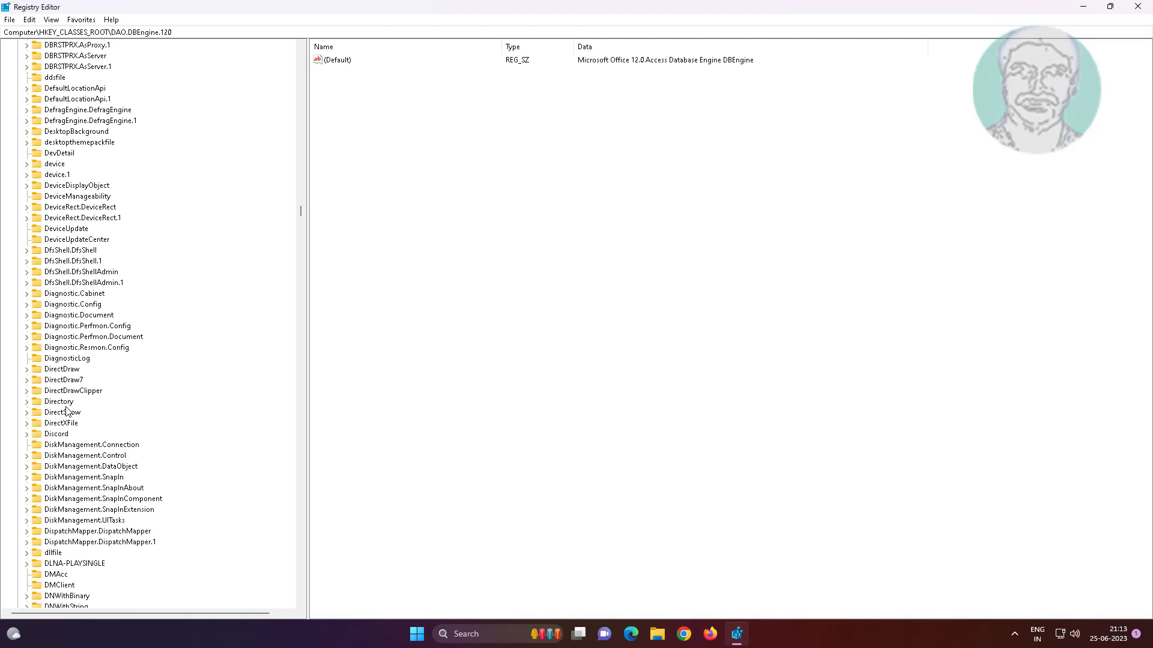
pyautogui.click(59, 402)
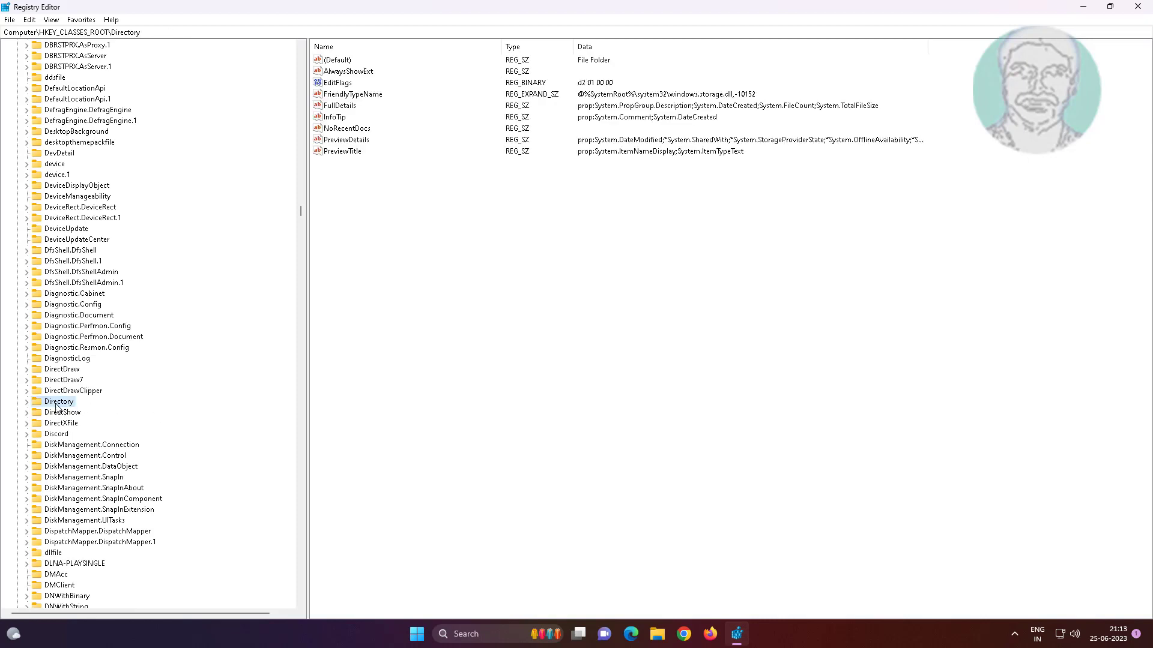
pyautogui.click(25, 401)
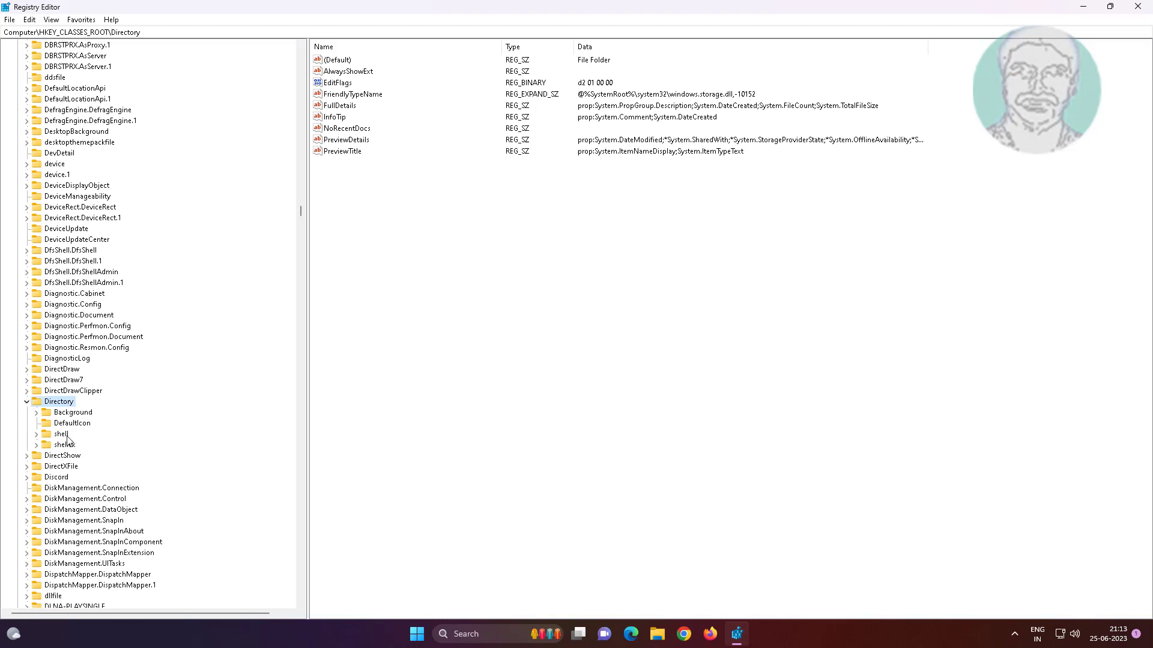
pyautogui.click(61, 434)
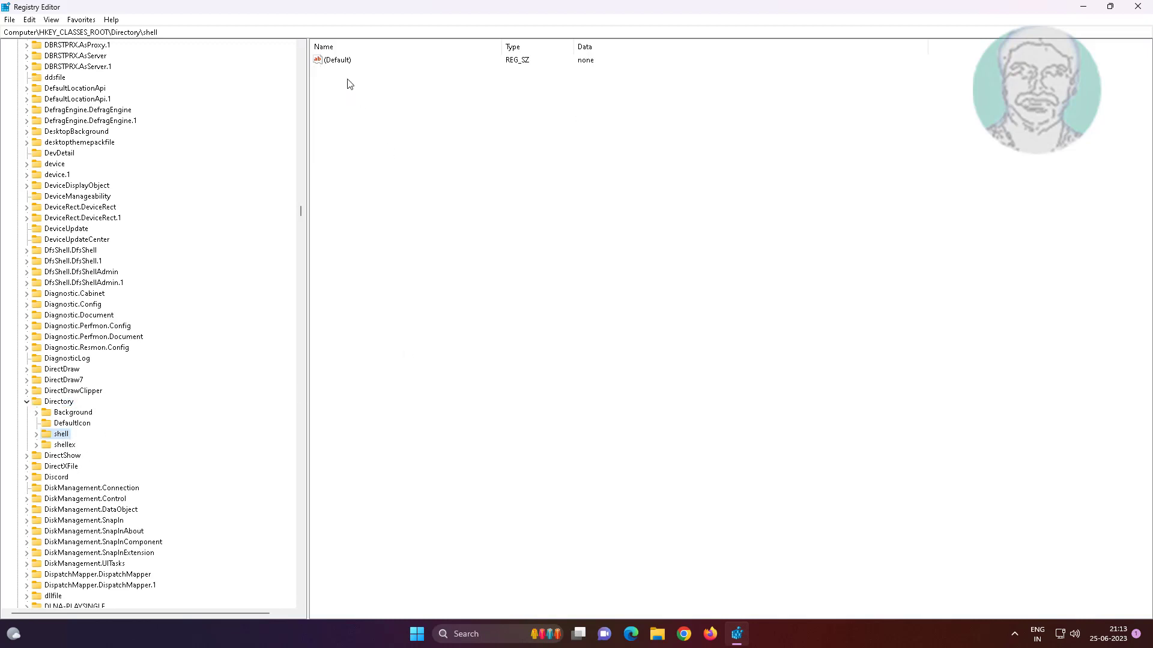
# Set the Directory\shell (Default) value to 'none' and collapse the Directory branch.
pyautogui.doubleClick(335, 59)
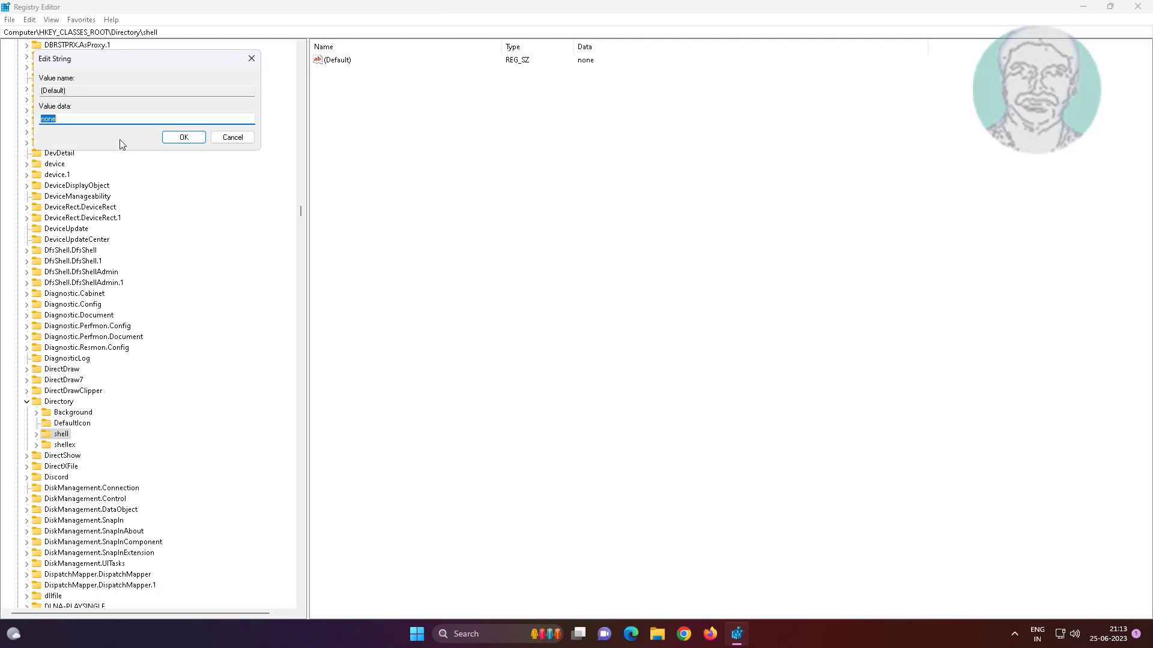
pyautogui.write('r')
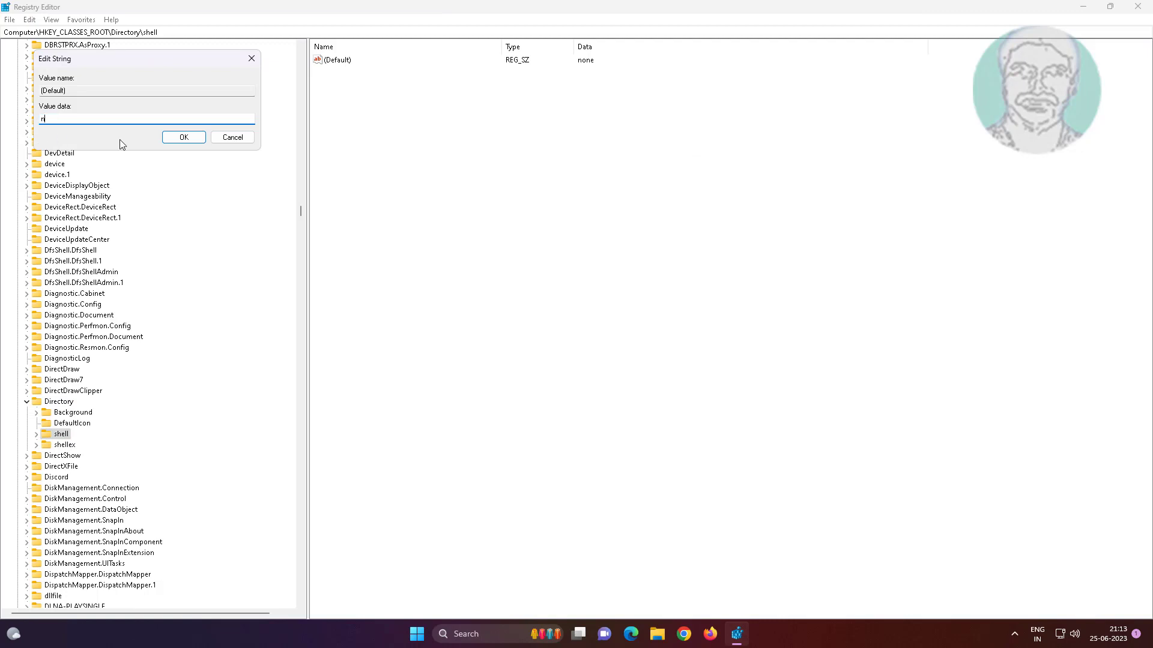
pyautogui.write('one')
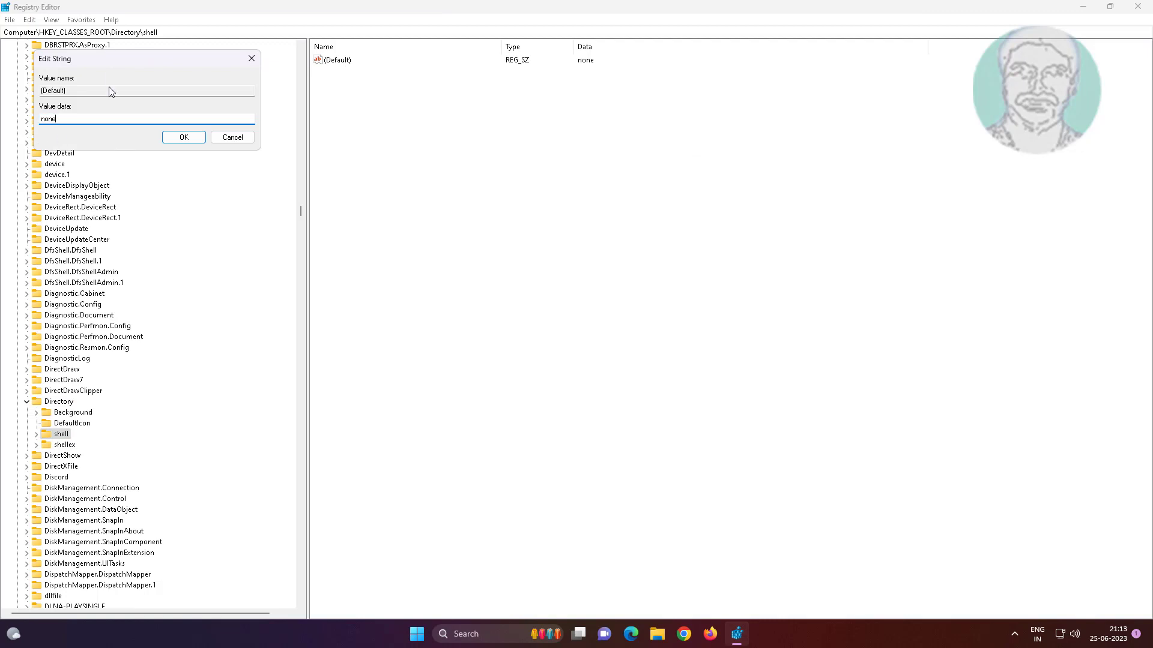
pyautogui.click(183, 138)
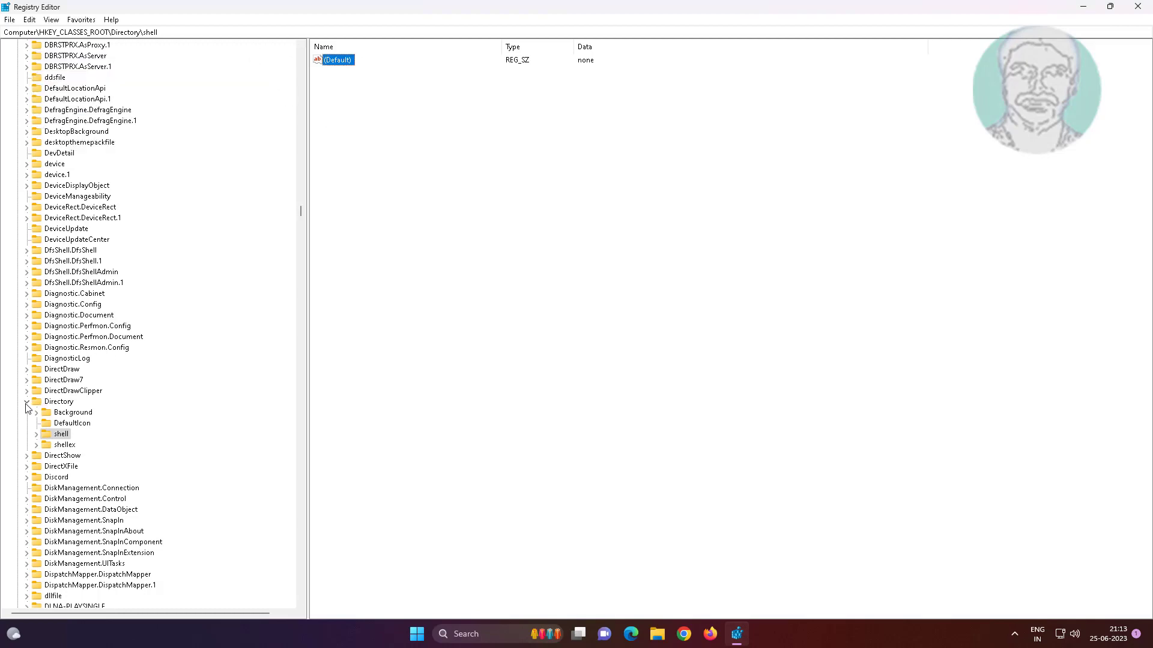
pyautogui.click(58, 402)
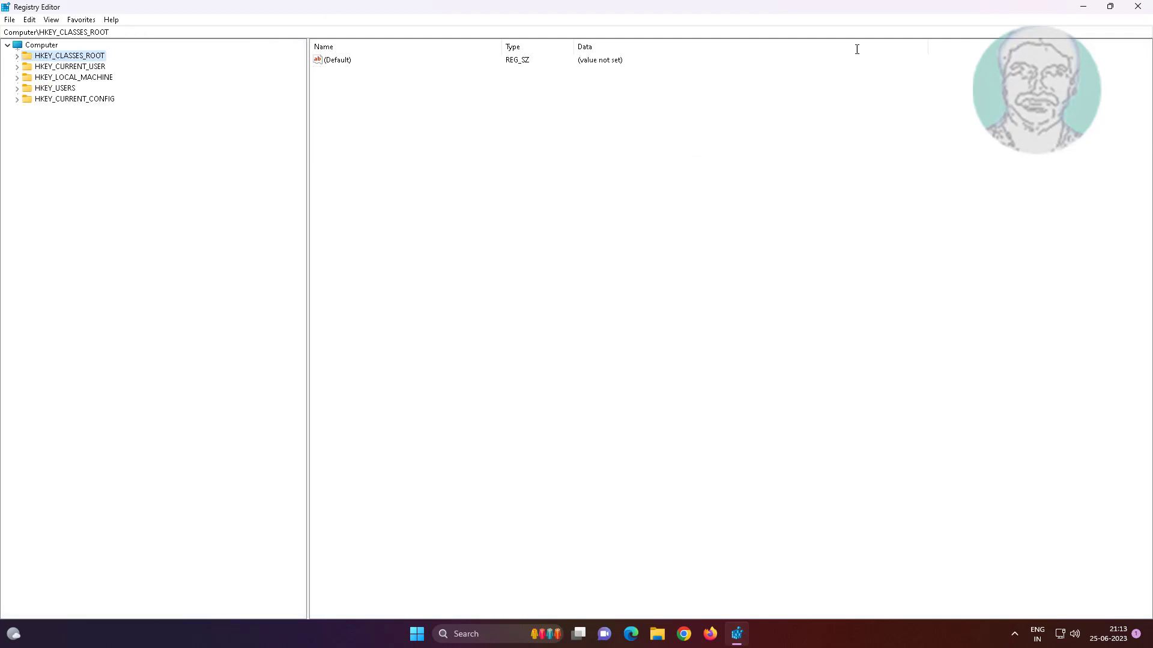
# Close Registry Editor and search Start for 'cmd' to find Command Prompt.
pyautogui.click(1137, 7)
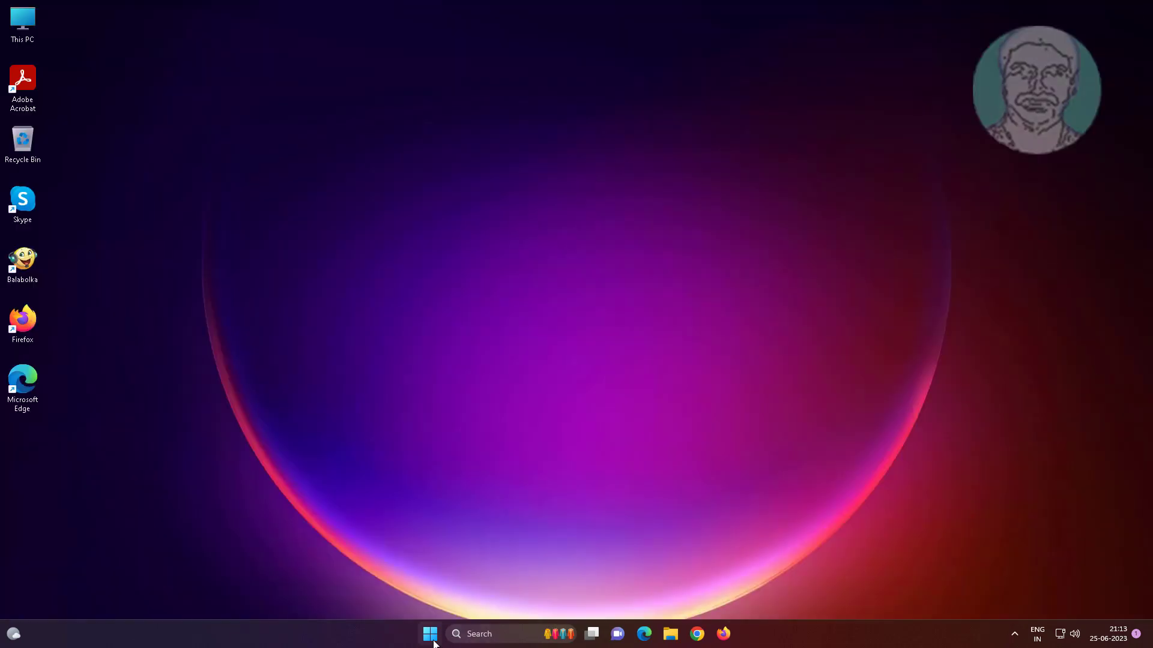
pyautogui.click(430, 634)
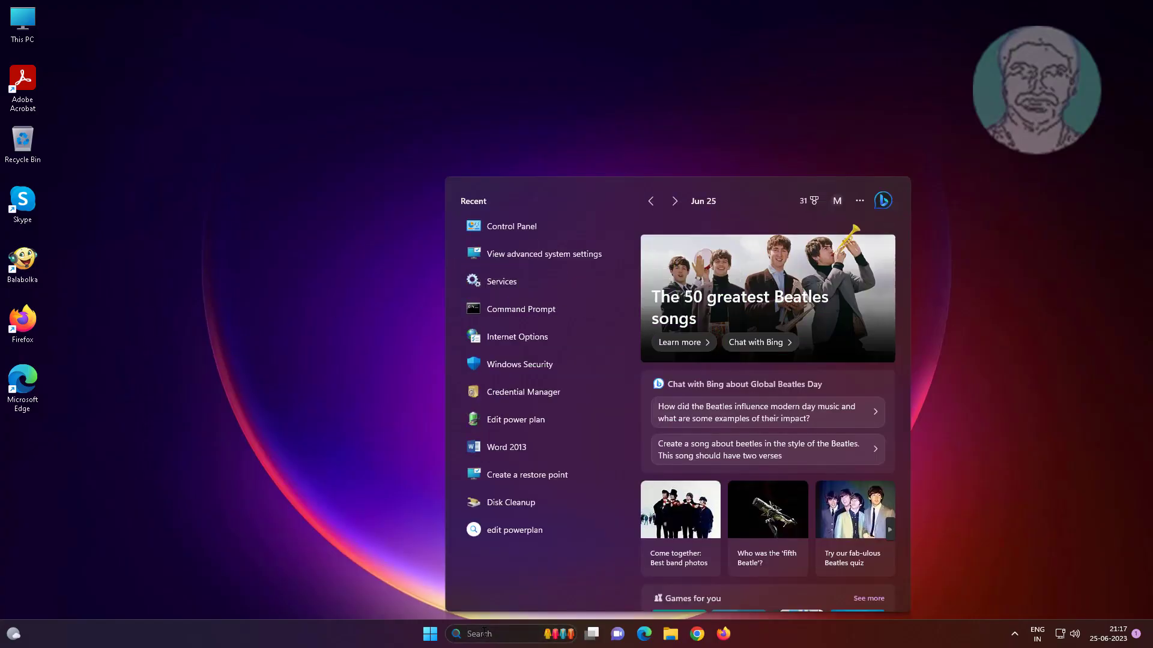
pyautogui.write('cmd')
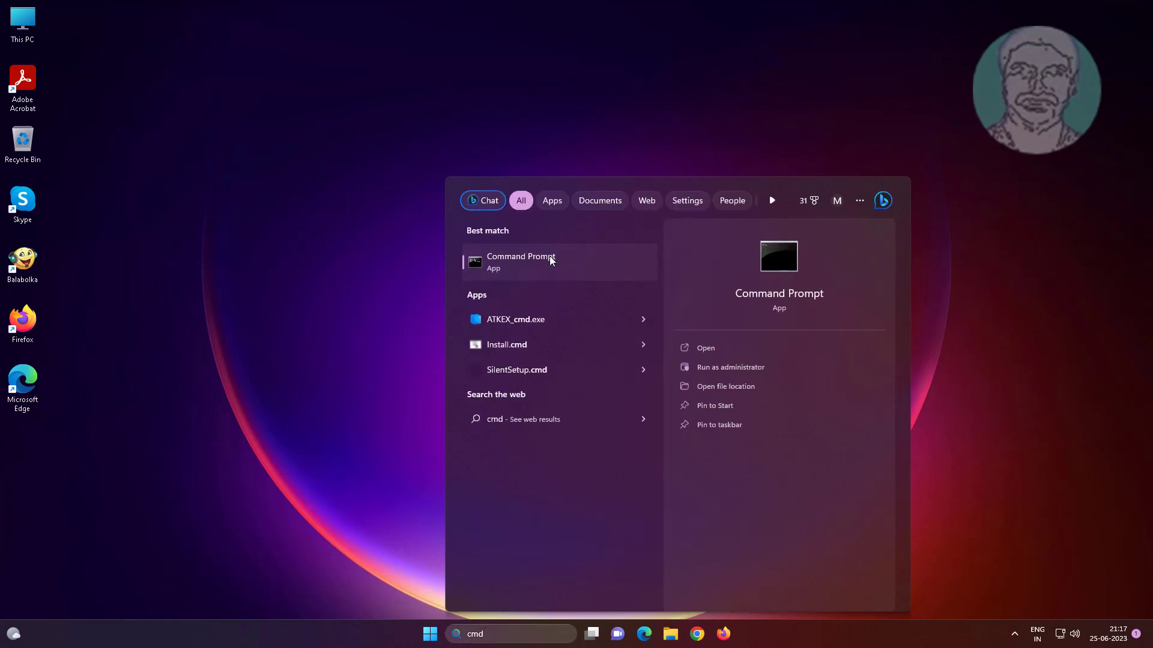
pyautogui.moveTo(594, 278)
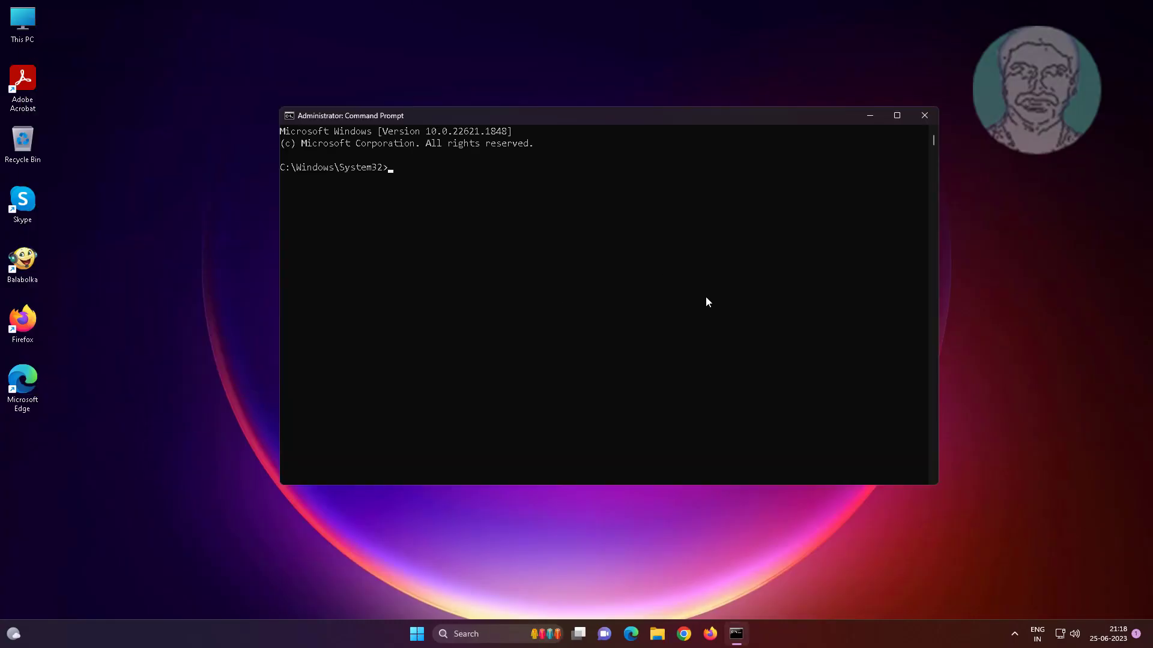
# Run sfc /scannow until verification completes with no integrity violations, then exit Command Prompt.
pyautogui.write('sfc /scannow')
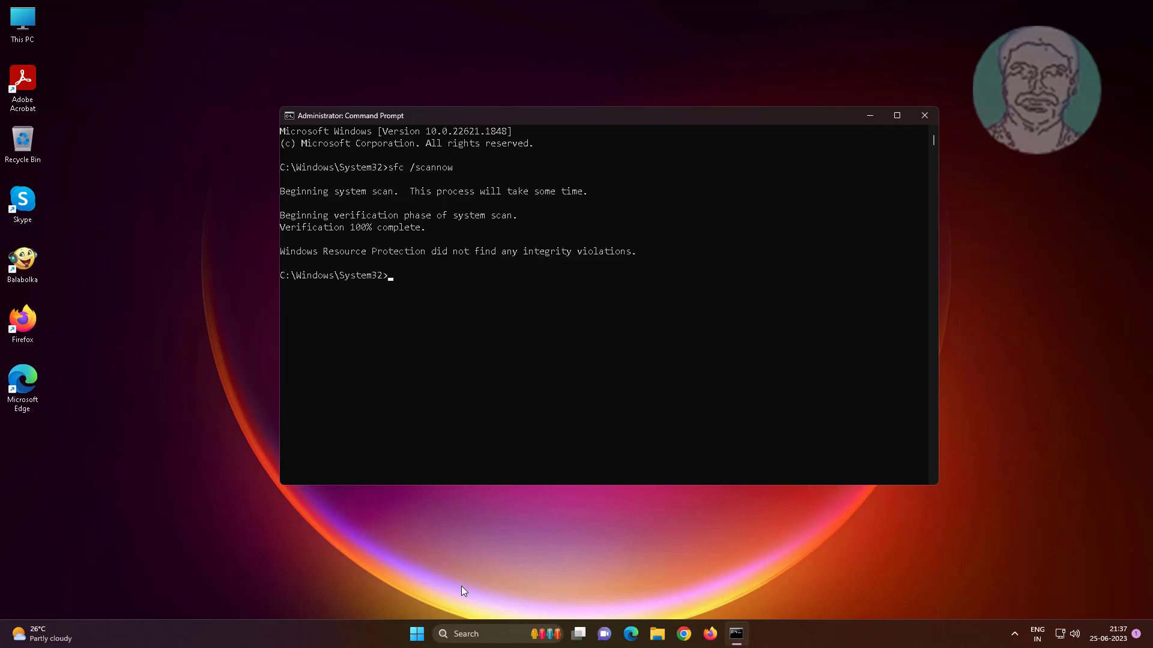
pyautogui.write('ex')
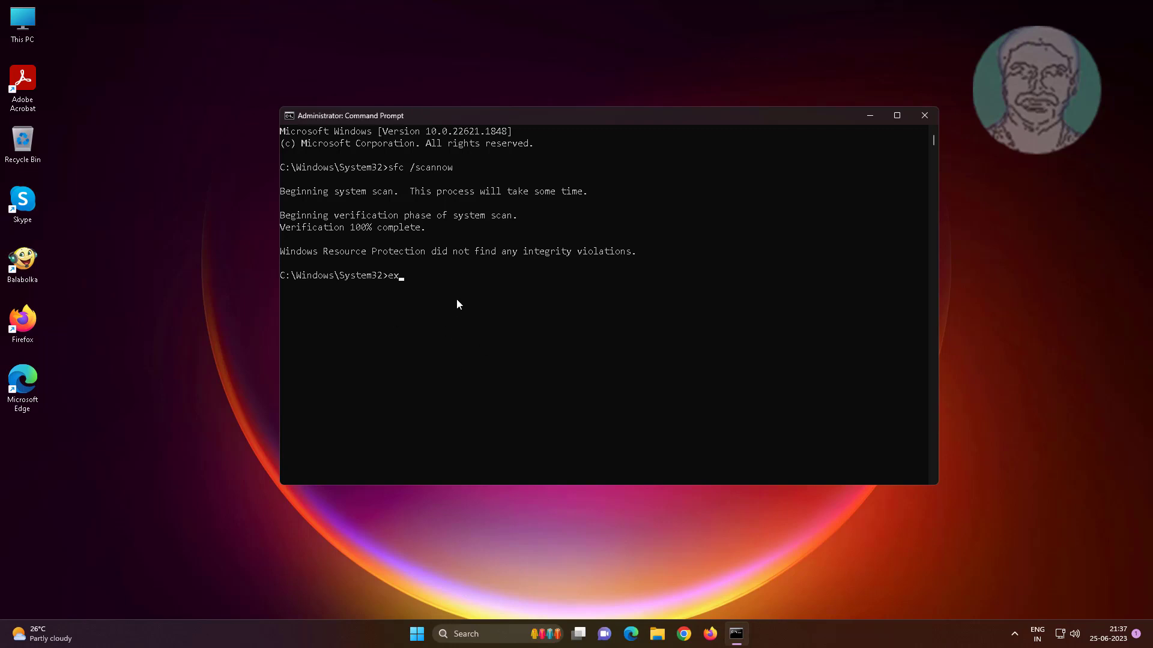
pyautogui.press('Return')
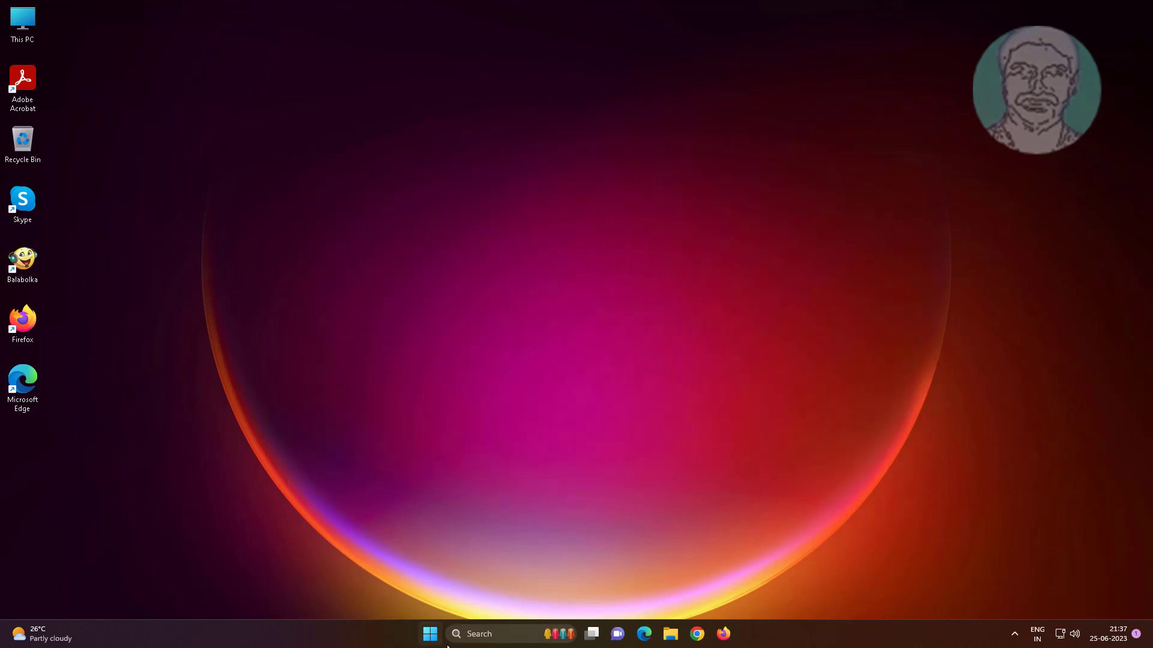